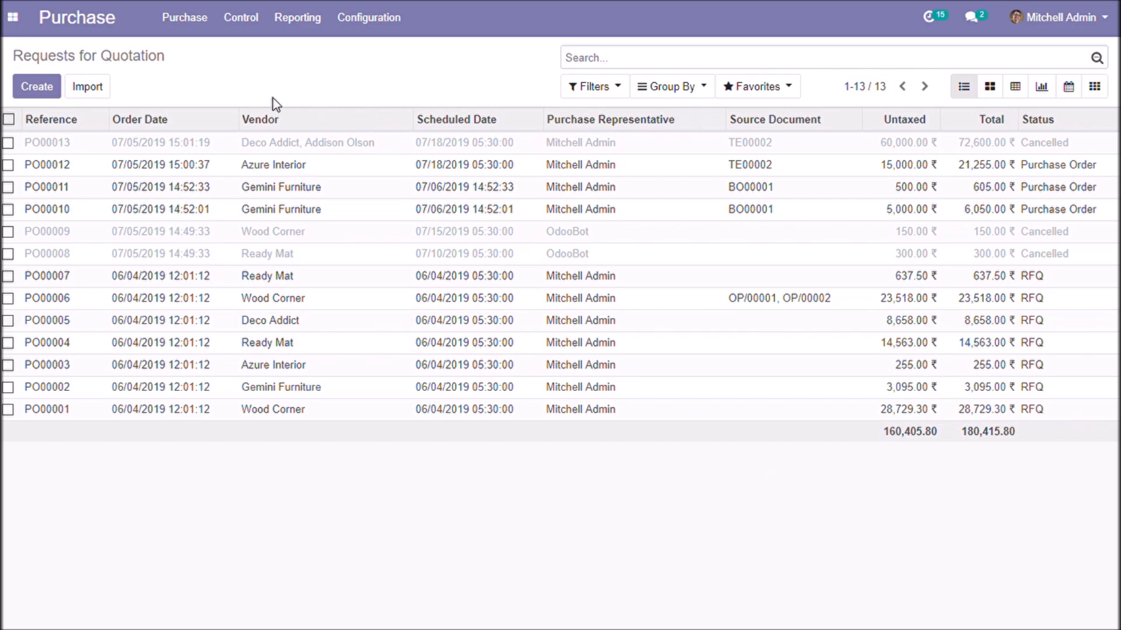
- Open the Purchase Agreements list from the Purchase menu
{"action": "left_click", "coordinate": [184, 17]}
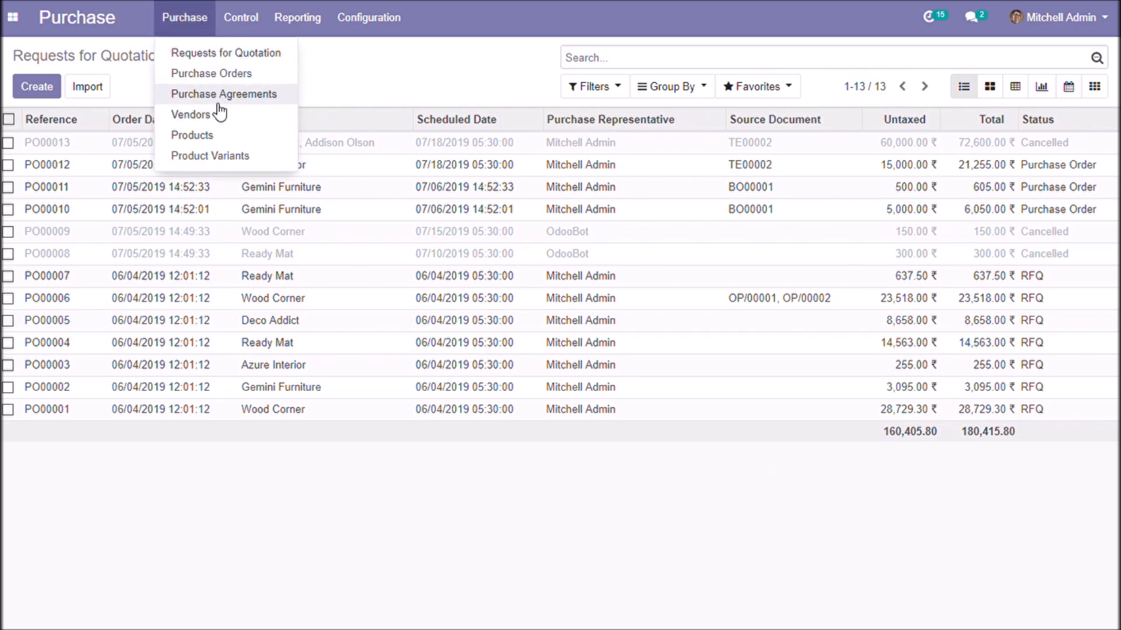
{"action": "left_click", "coordinate": [224, 94]}
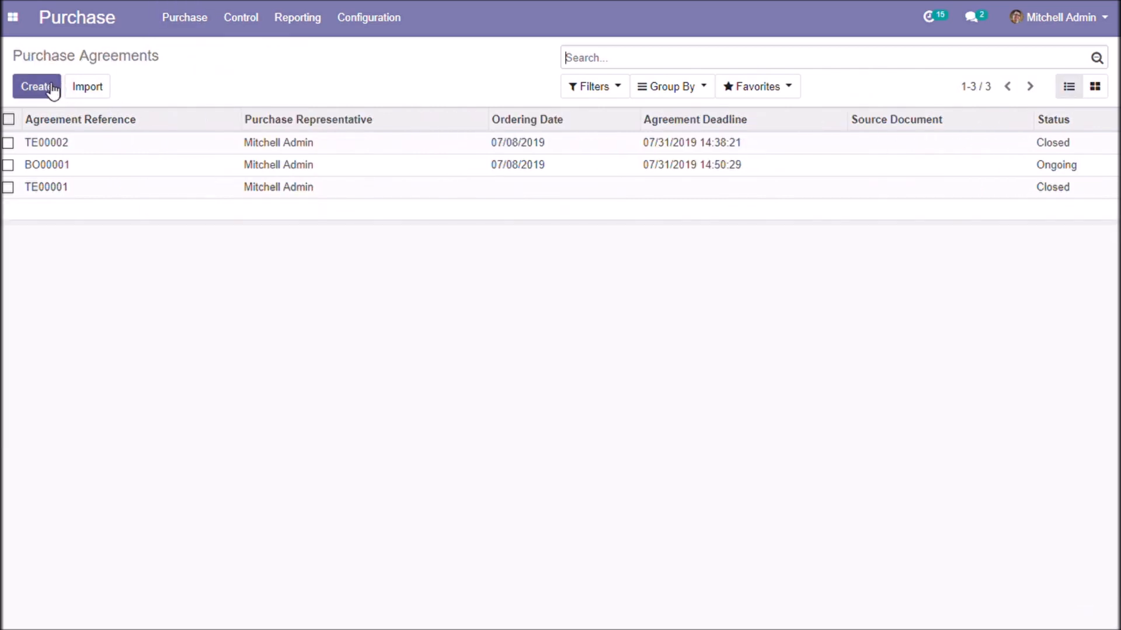
- Create a new purchase agreement, keeping Call for Tender as the agreement type
{"action": "left_click", "coordinate": [34, 86]}
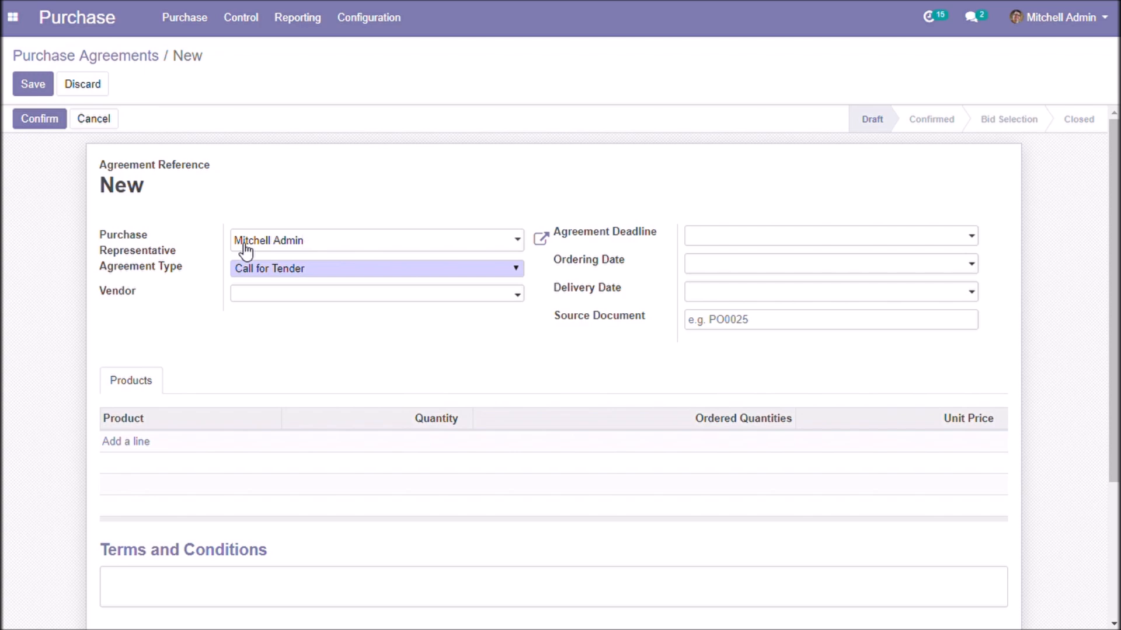
{"action": "mouse_move", "coordinate": [425, 271]}
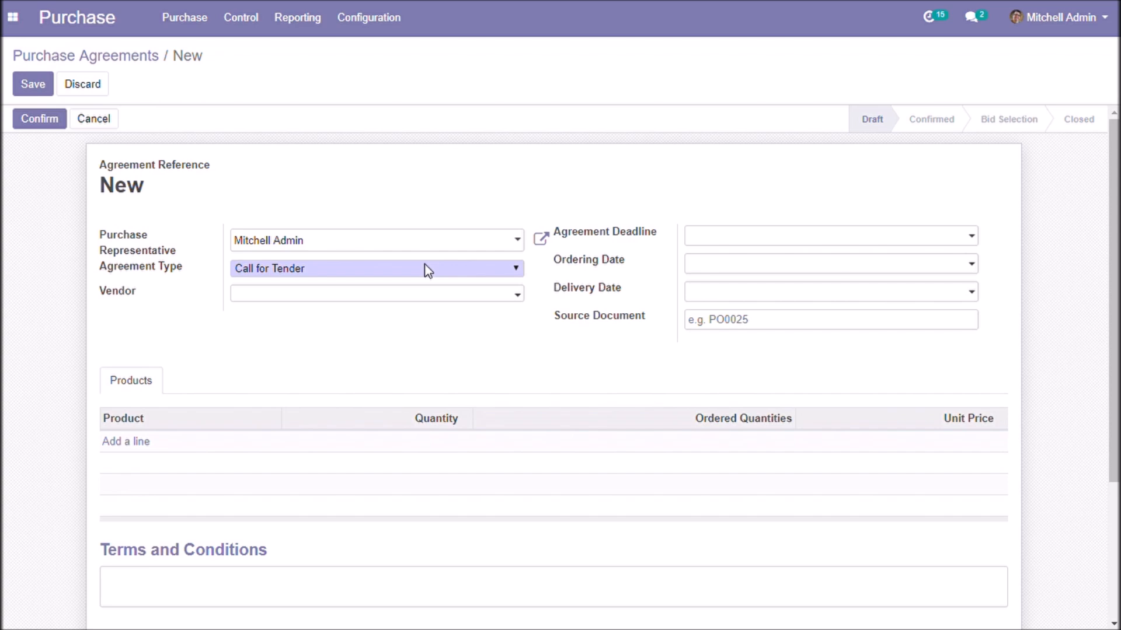
{"action": "mouse_move", "coordinate": [389, 306]}
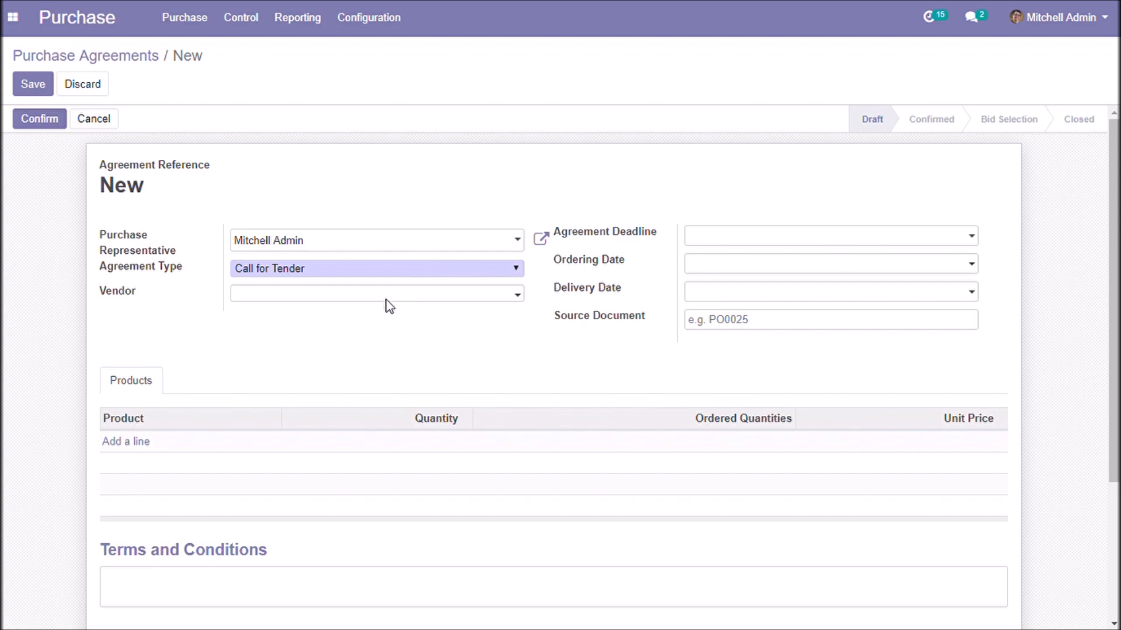
{"action": "left_click", "coordinate": [375, 268]}
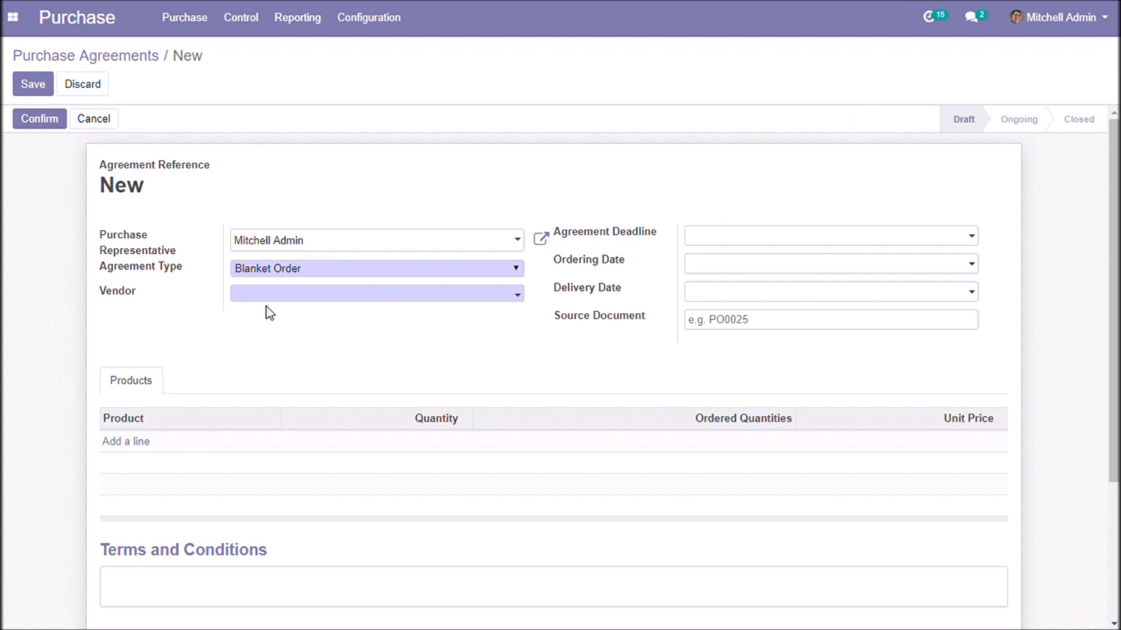
{"action": "mouse_move", "coordinate": [338, 277]}
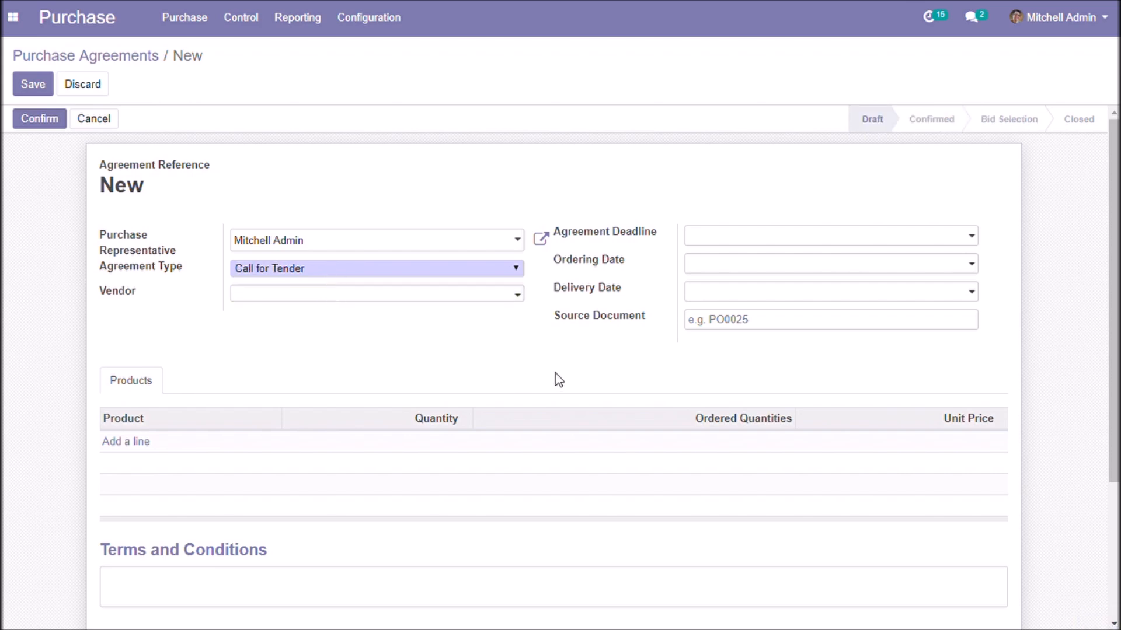
{"action": "scroll", "scroll_direction": "down", "scroll_amount": 3}
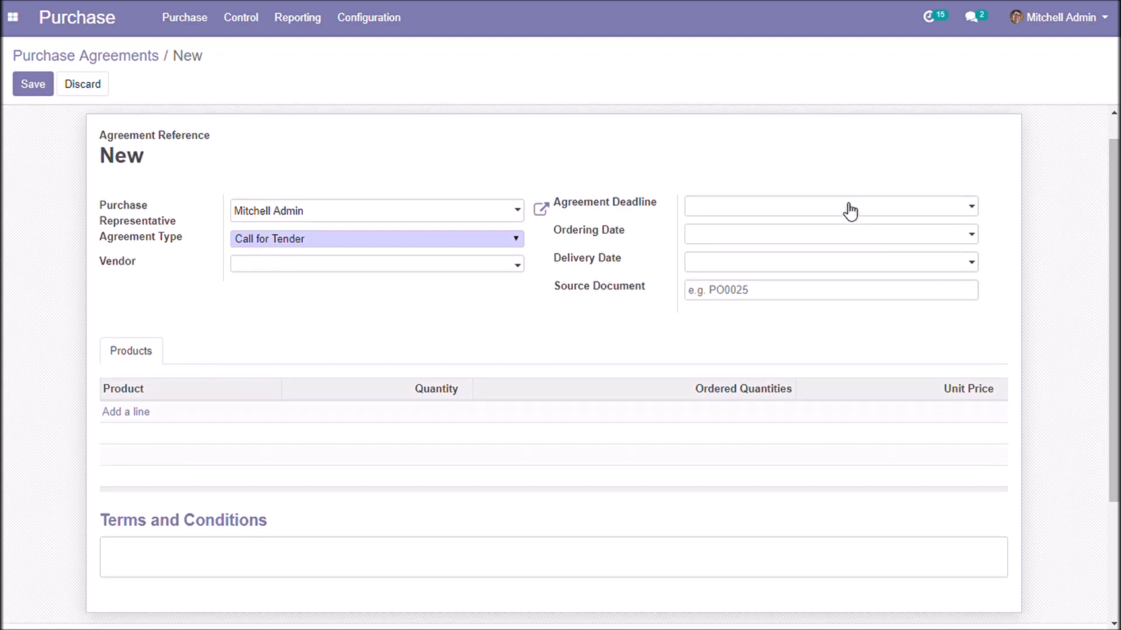
- Set the agreement deadline, ordering date and delivery date
{"action": "left_click", "coordinate": [828, 206]}
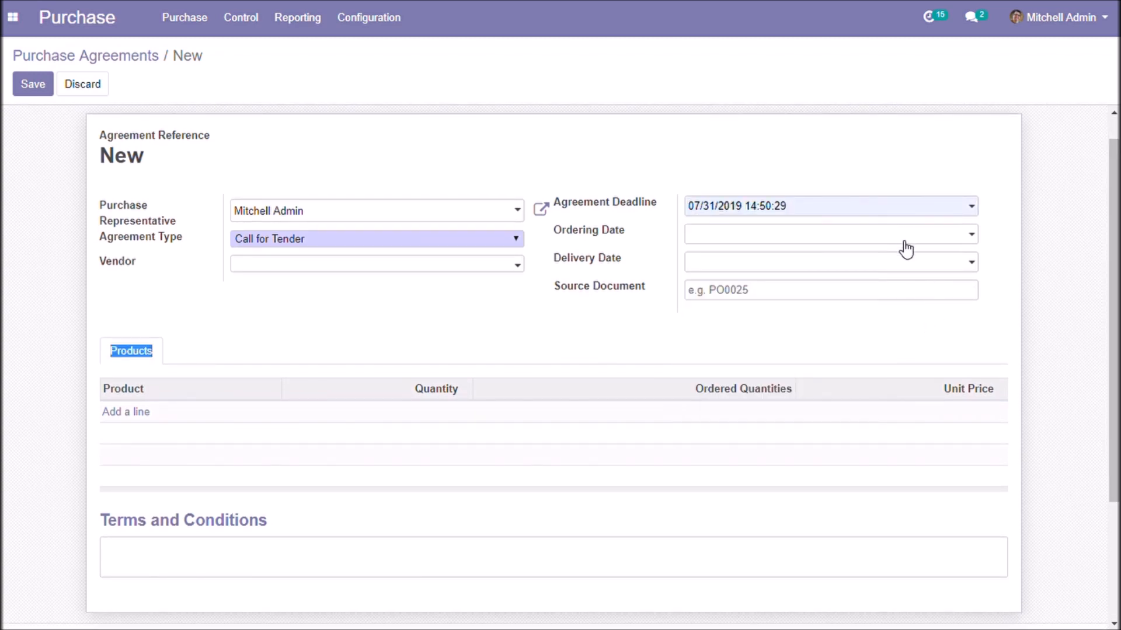
{"action": "left_click", "coordinate": [822, 233]}
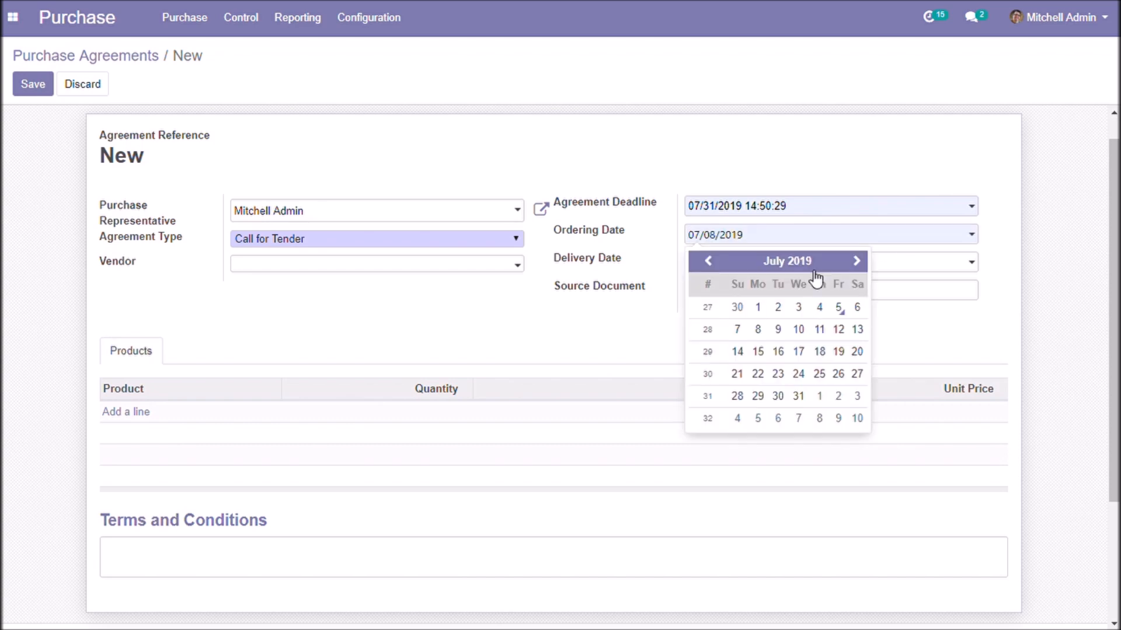
{"action": "left_click", "coordinate": [886, 260]}
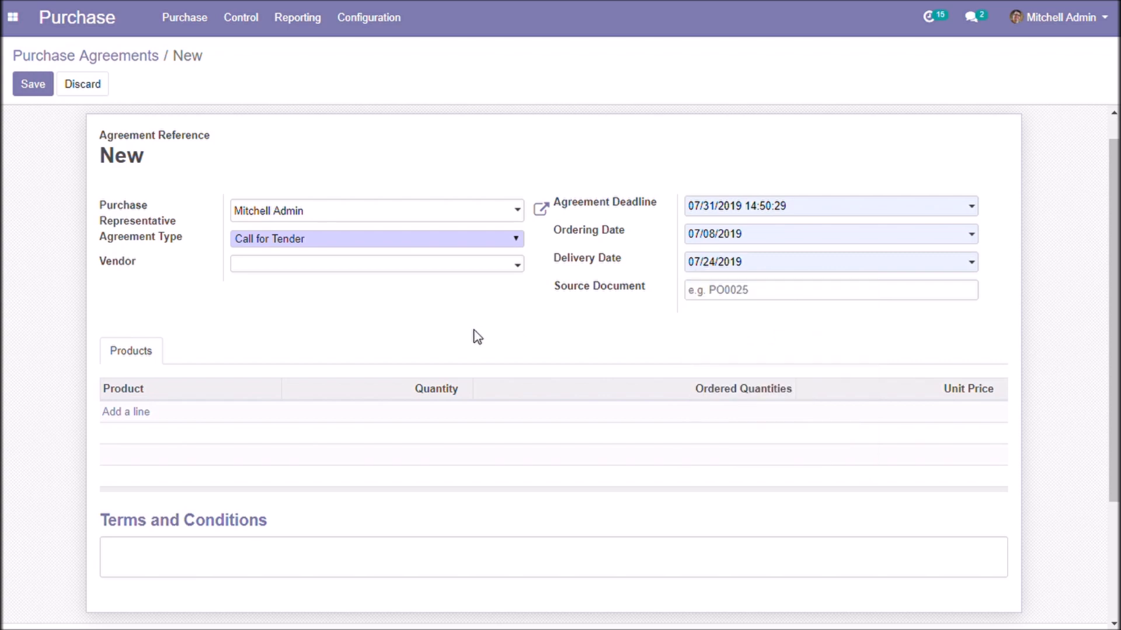
- Add a Screw line with quantity 1000, confirm the tender as TE00003, and start a new quotation
{"action": "left_click", "coordinate": [126, 411]}
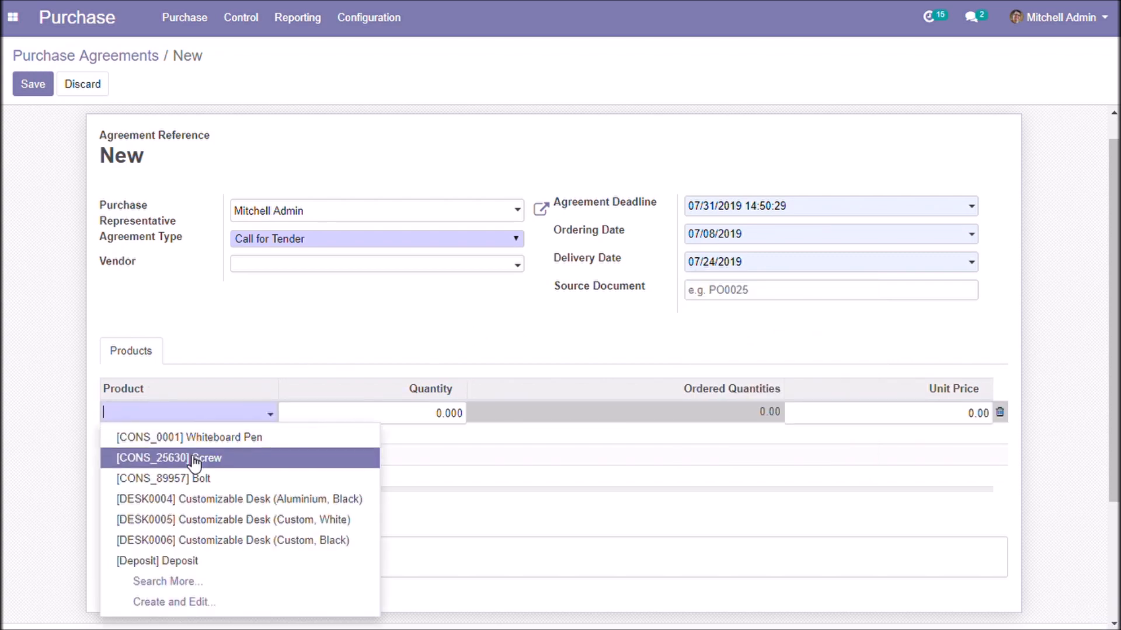
{"action": "left_click", "coordinate": [191, 458]}
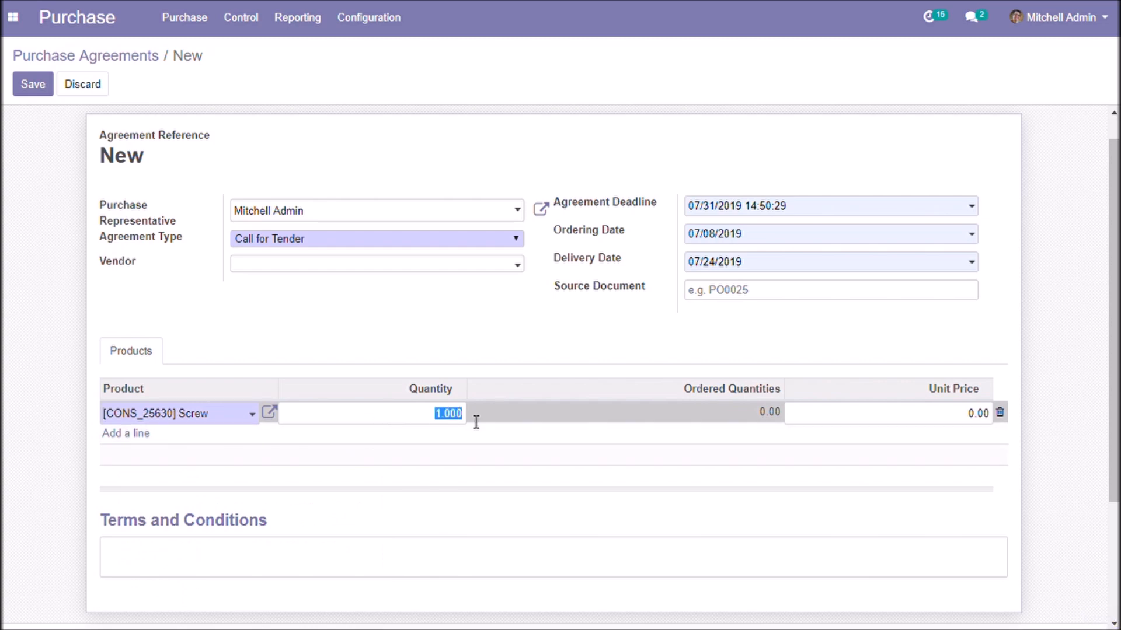
{"action": "mouse_move", "coordinate": [490, 423]}
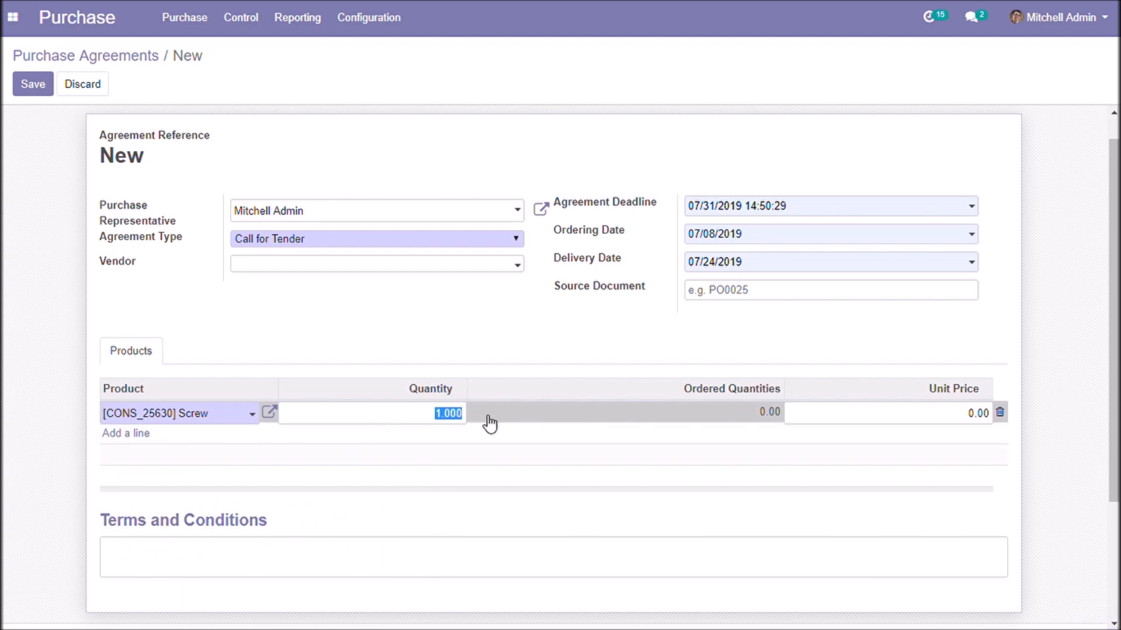
{"action": "type", "text": "1000"}
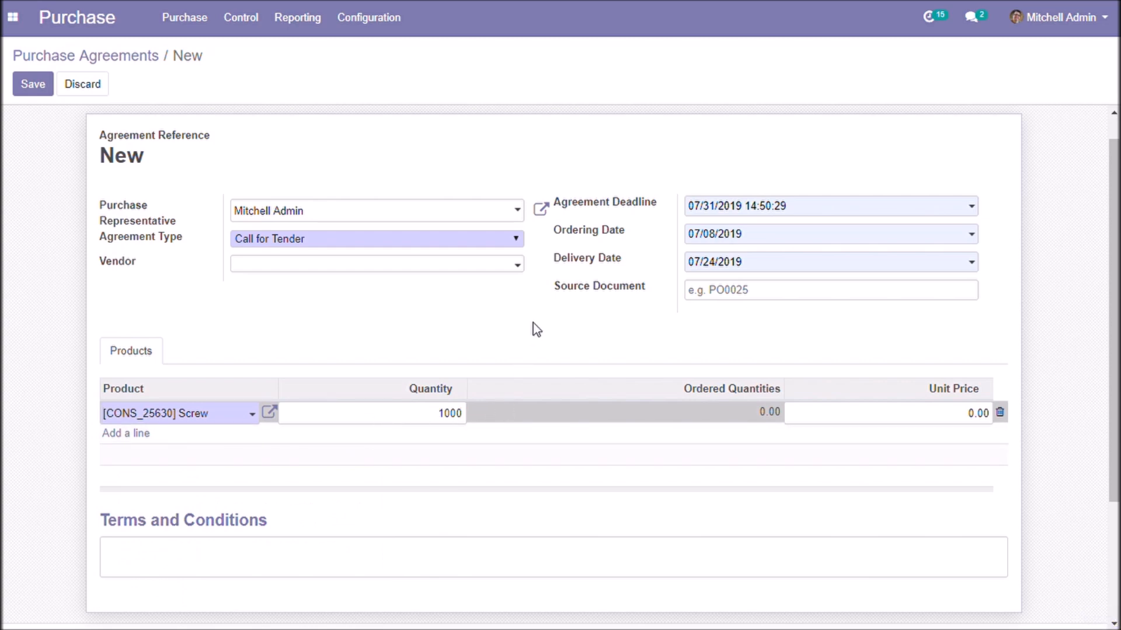
{"action": "left_click", "coordinate": [32, 84]}
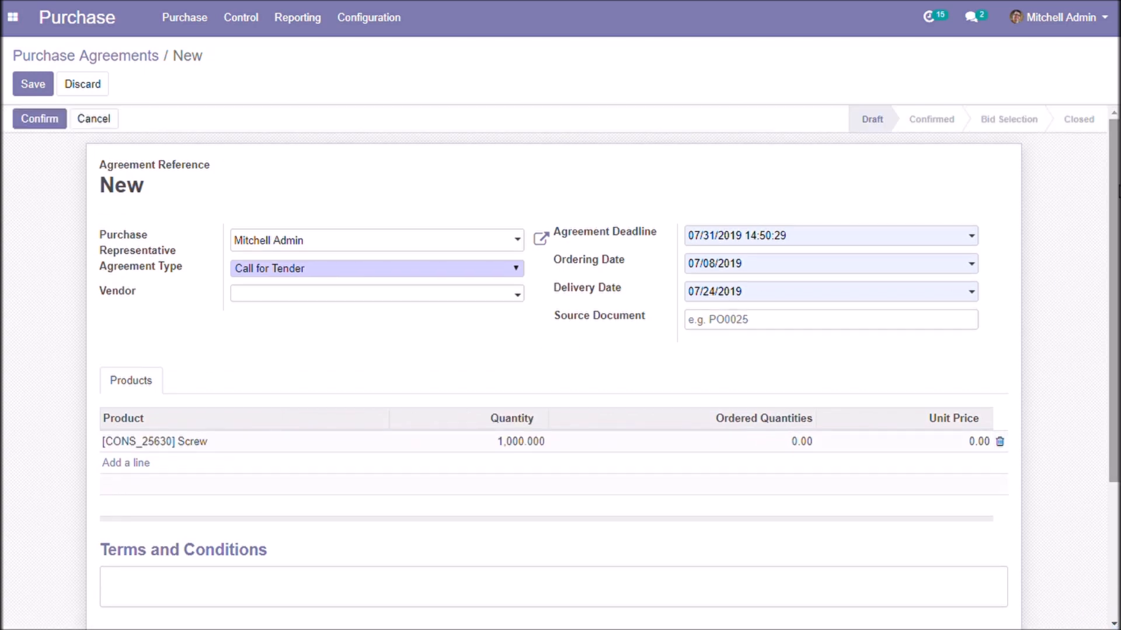
{"action": "left_click", "coordinate": [39, 118]}
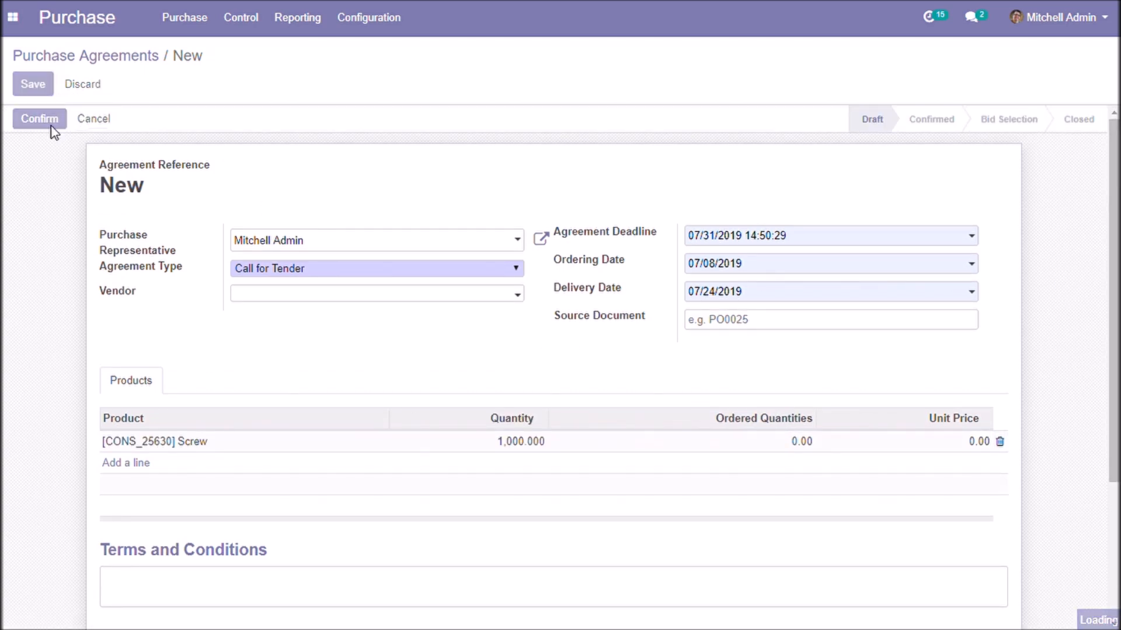
{"action": "left_click", "coordinate": [39, 119]}
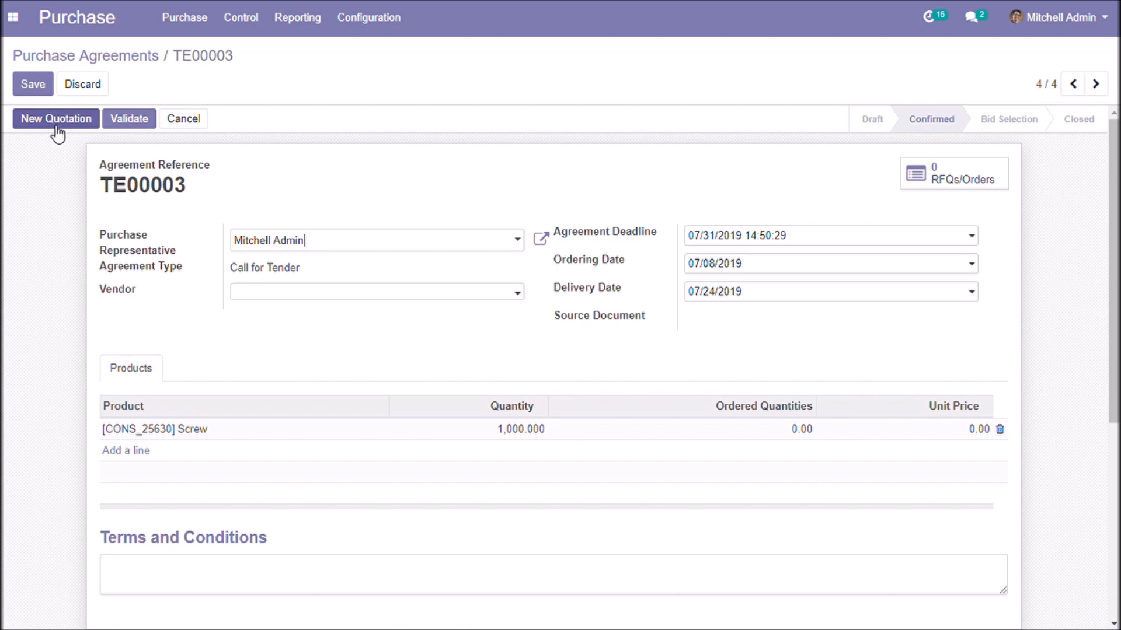
{"action": "left_click", "coordinate": [56, 118]}
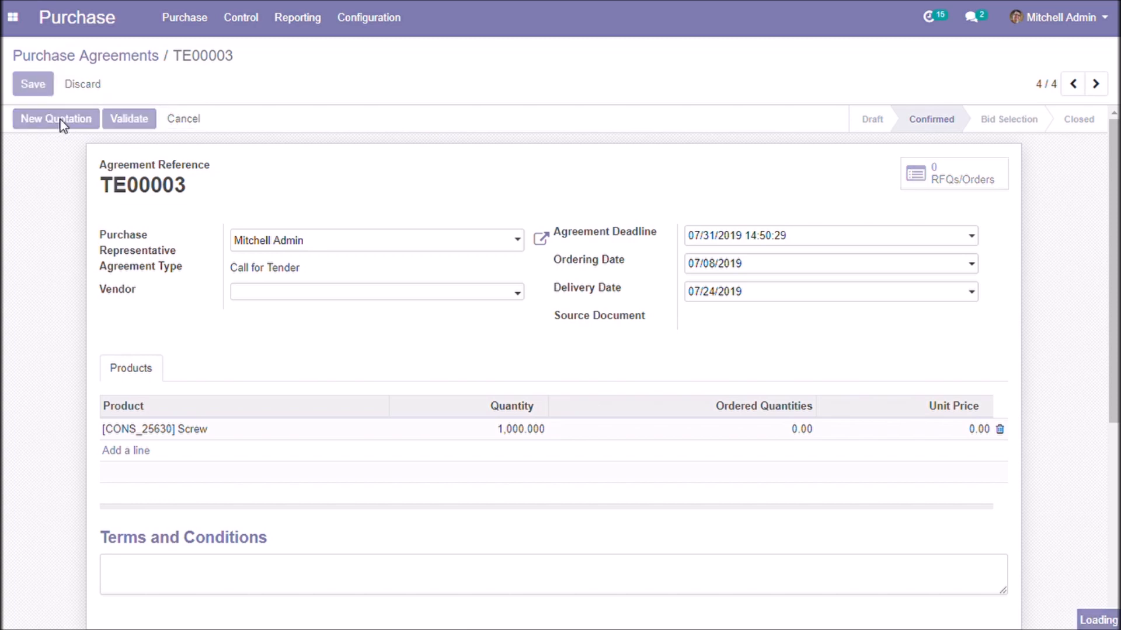
- Choose Azure Interior as the vendor on the new quotation
{"action": "left_click", "coordinate": [56, 119]}
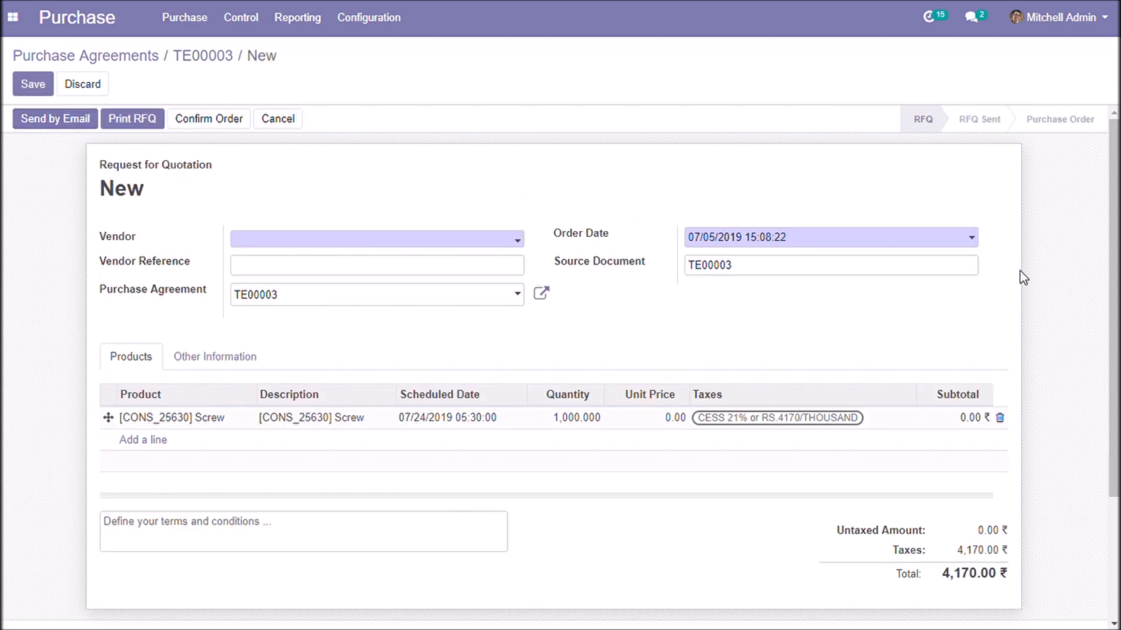
{"action": "mouse_move", "coordinate": [495, 226]}
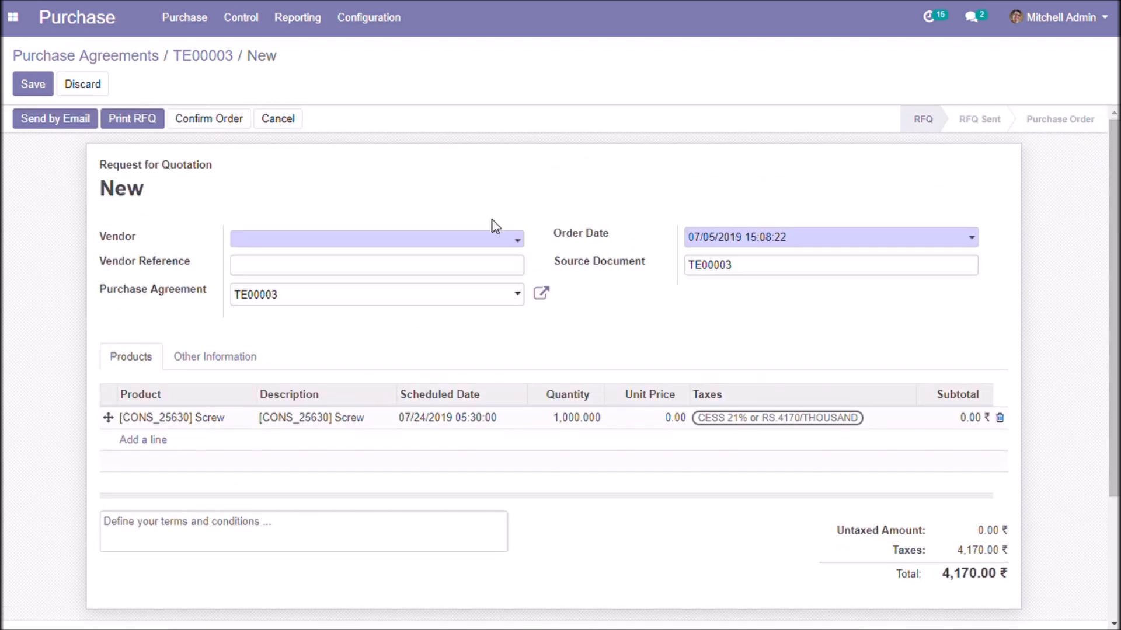
{"action": "left_click", "coordinate": [375, 238]}
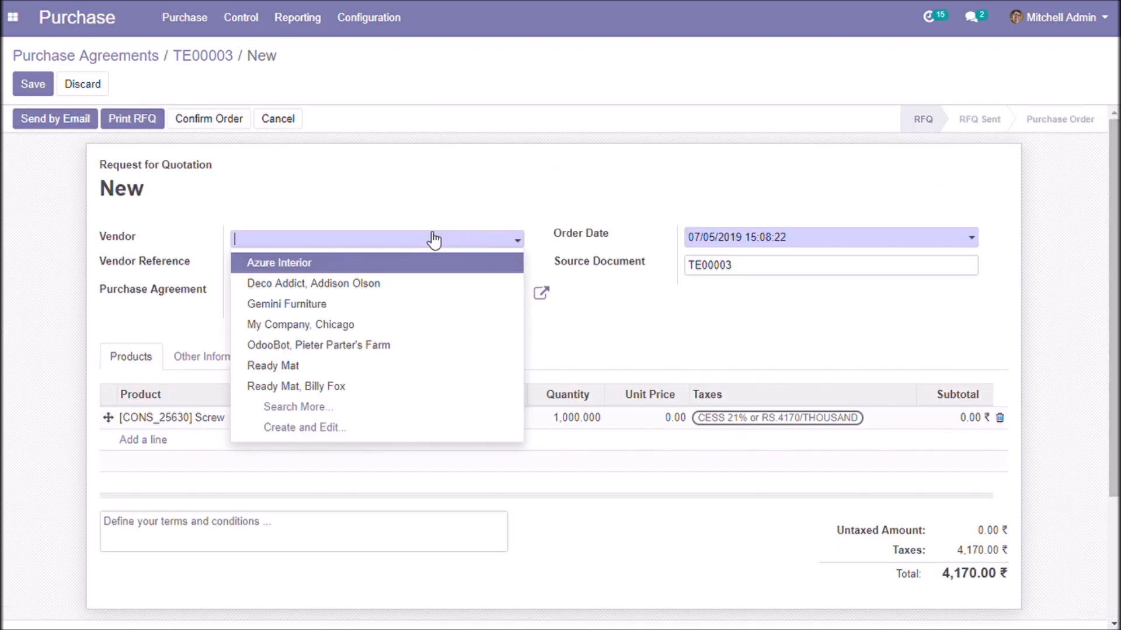
{"action": "mouse_move", "coordinate": [376, 256]}
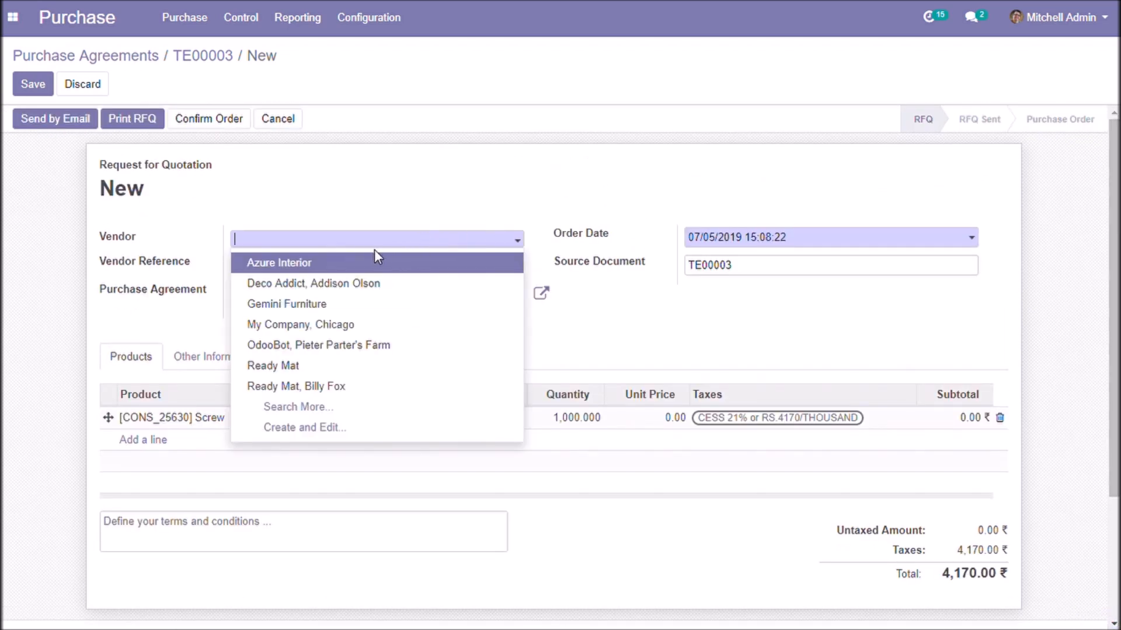
{"action": "left_click", "coordinate": [280, 262]}
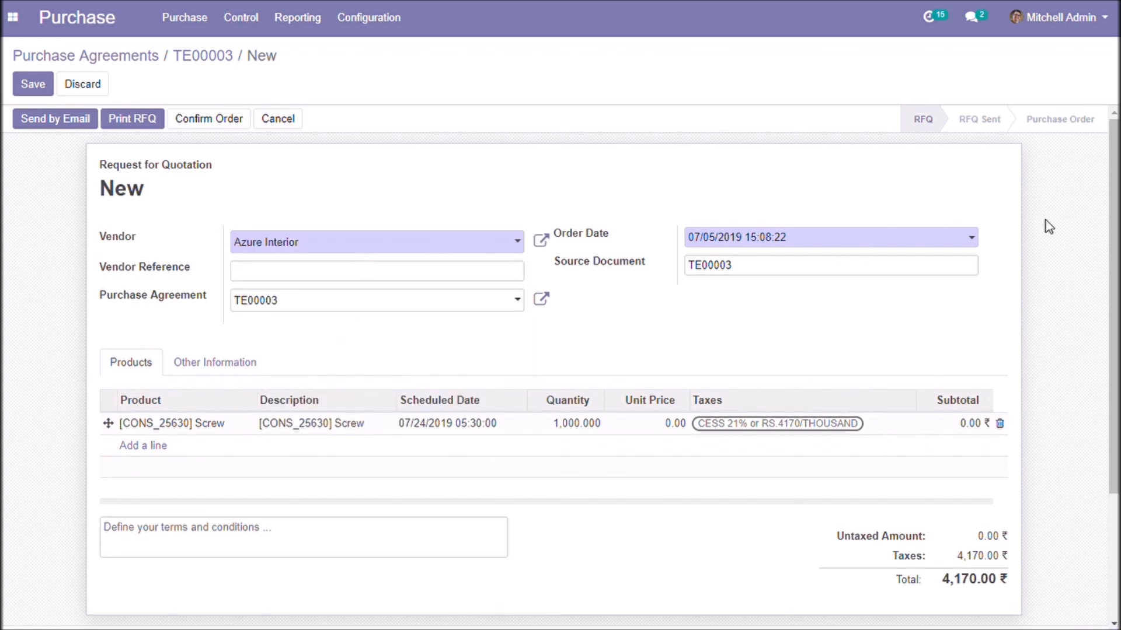
- Set the screw unit price to 50 and save the quotation as PO00014
{"action": "scroll", "scroll_direction": "down", "scroll_amount": 3}
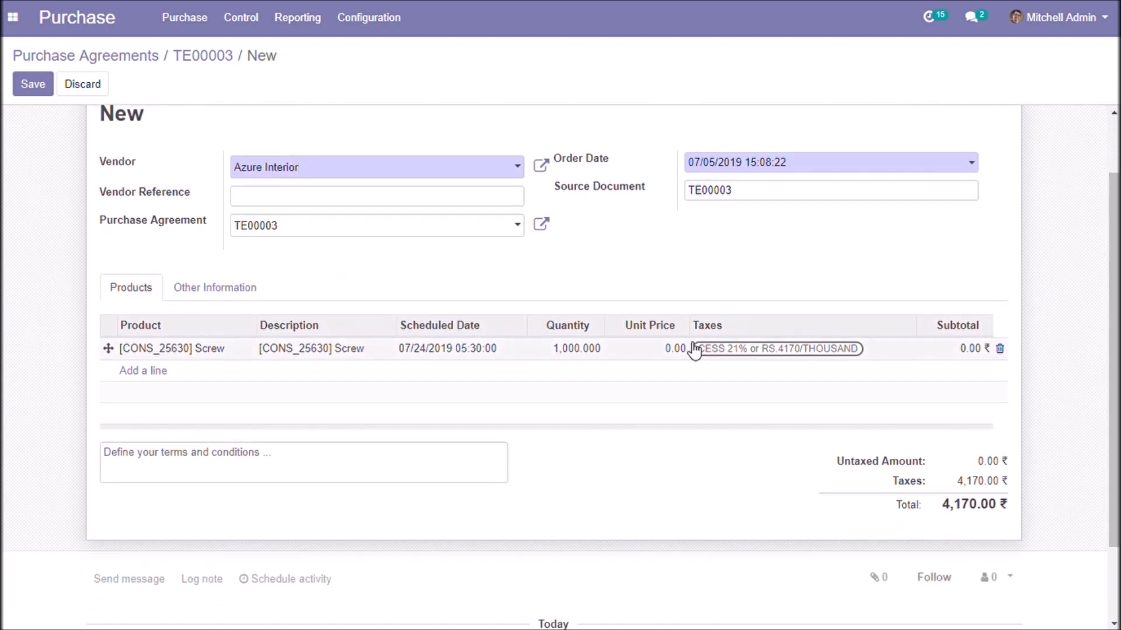
{"action": "left_click", "coordinate": [674, 349]}
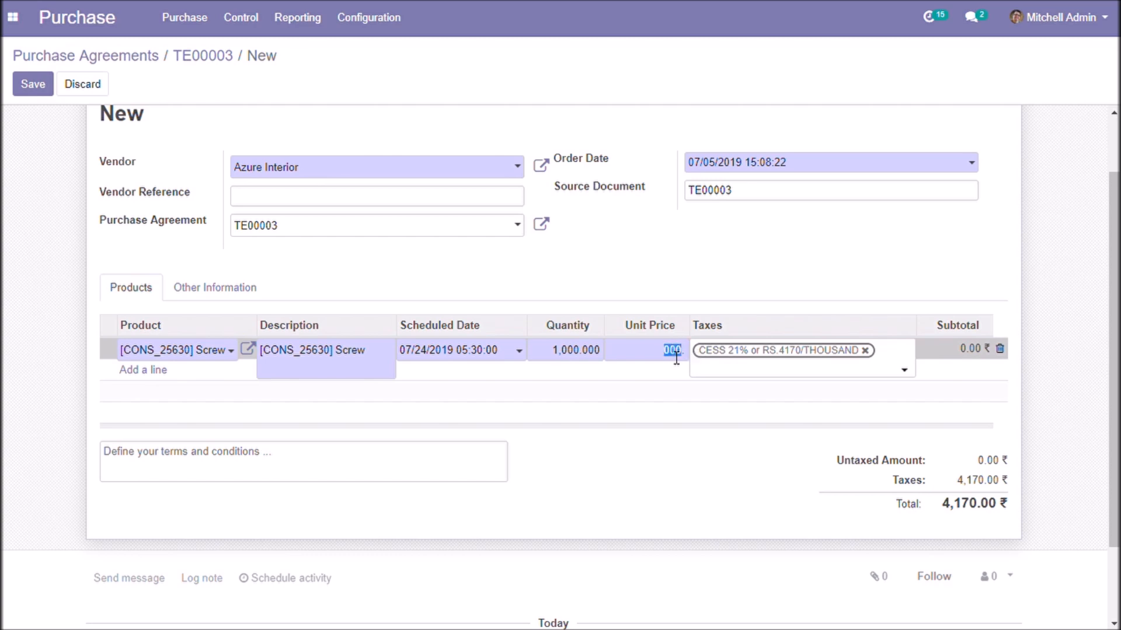
{"action": "type", "text": "50"}
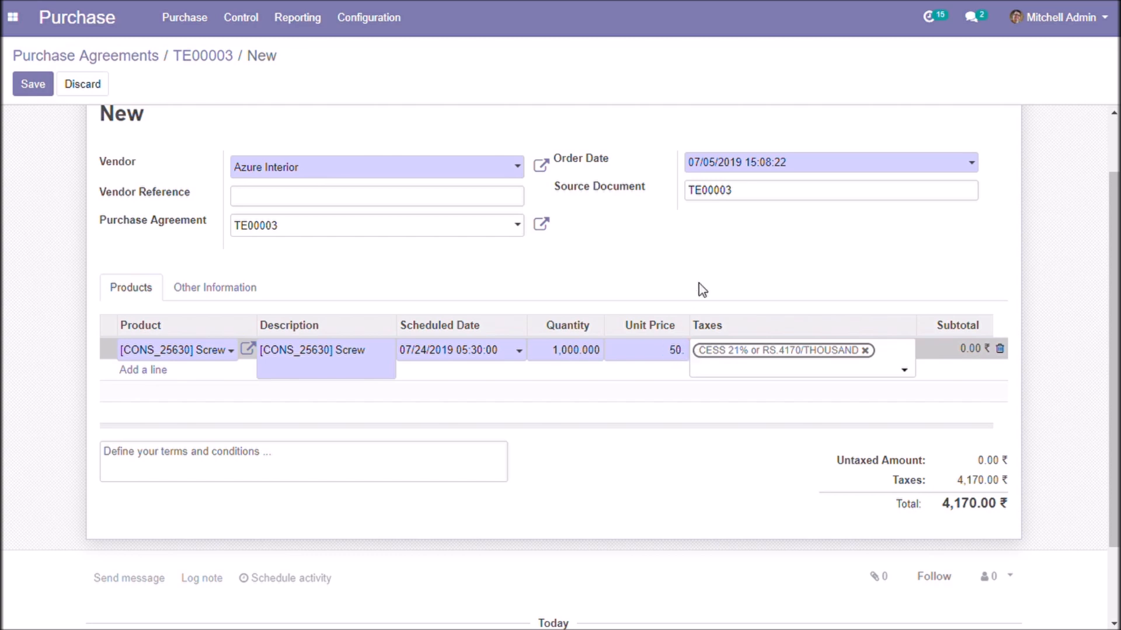
{"action": "left_click", "coordinate": [32, 83]}
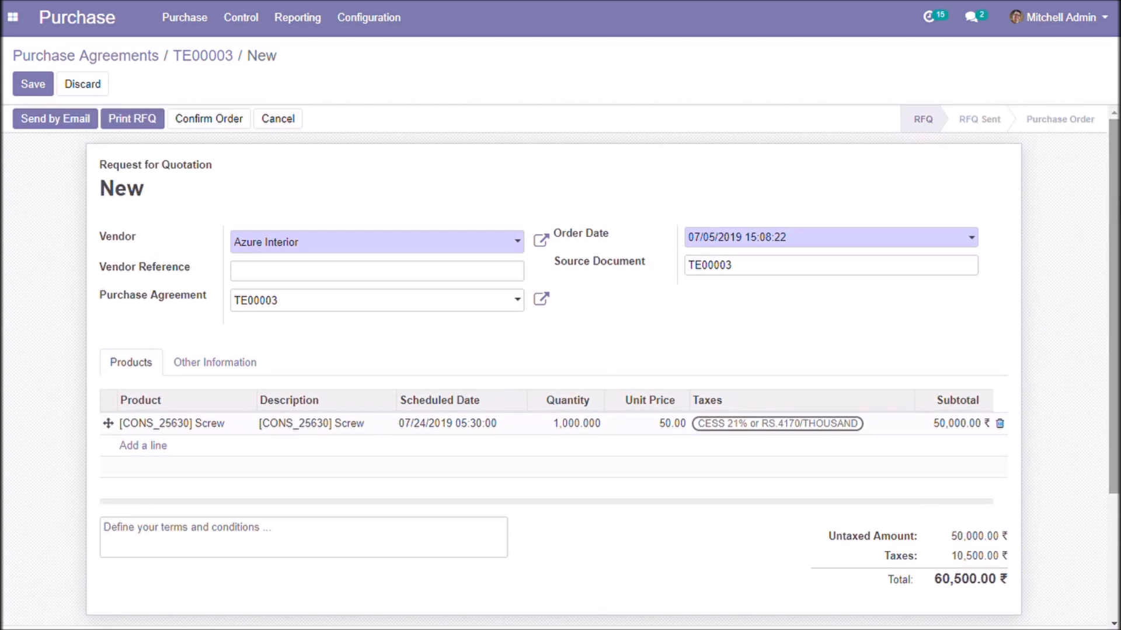
{"action": "left_click", "coordinate": [55, 118]}
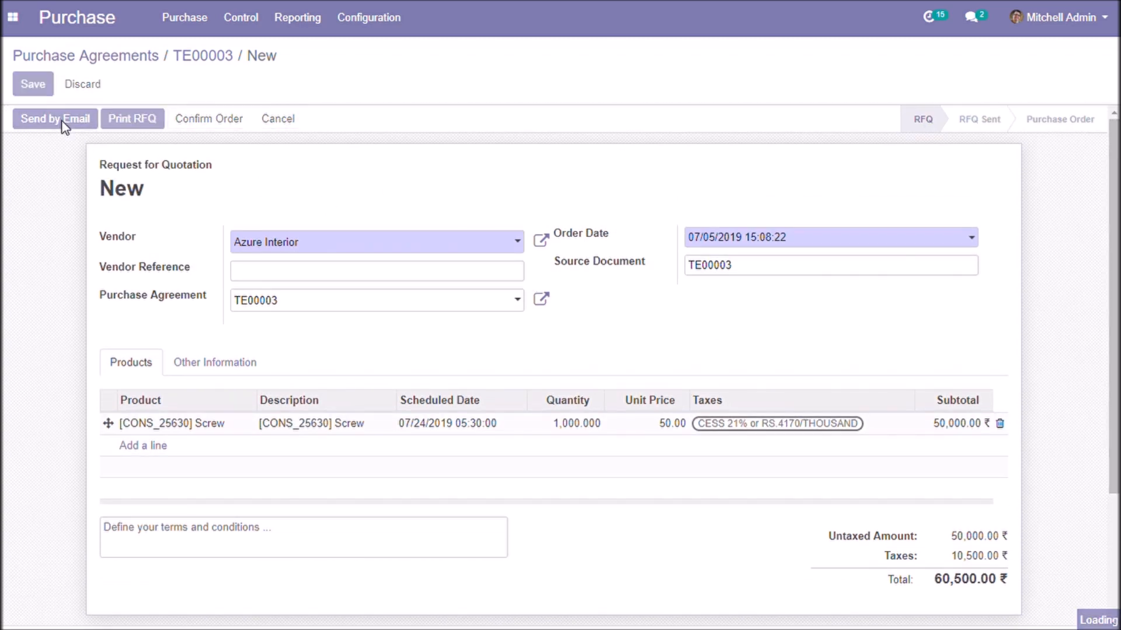
{"action": "left_click", "coordinate": [32, 83]}
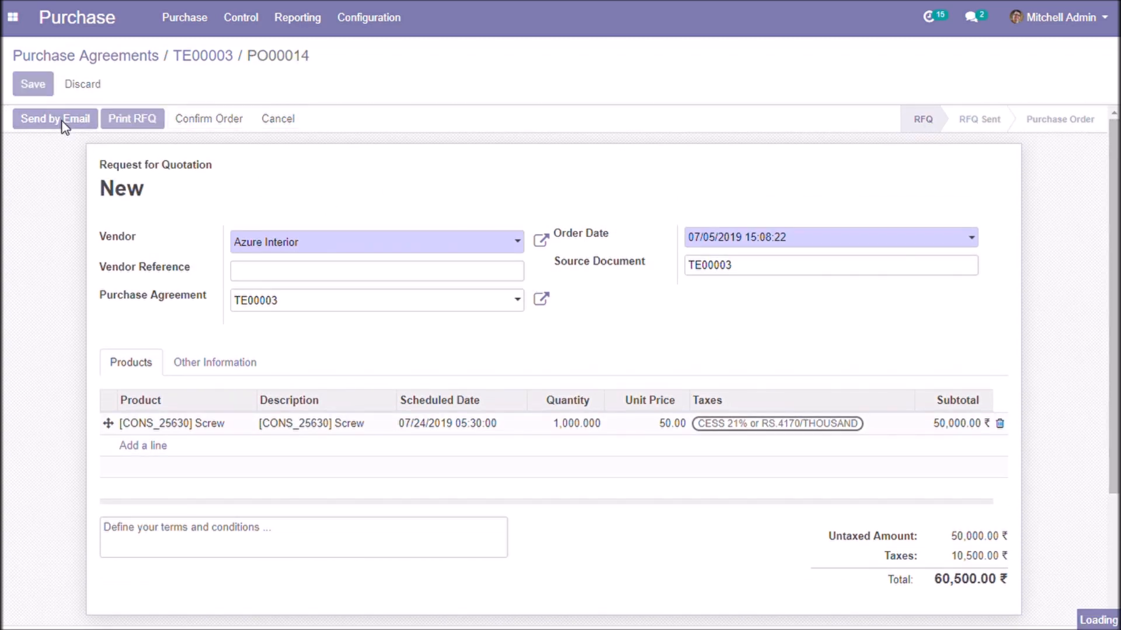
- Send the PO00014 email to Azure Interior and save the RFQ as sent
{"action": "left_click", "coordinate": [55, 119]}
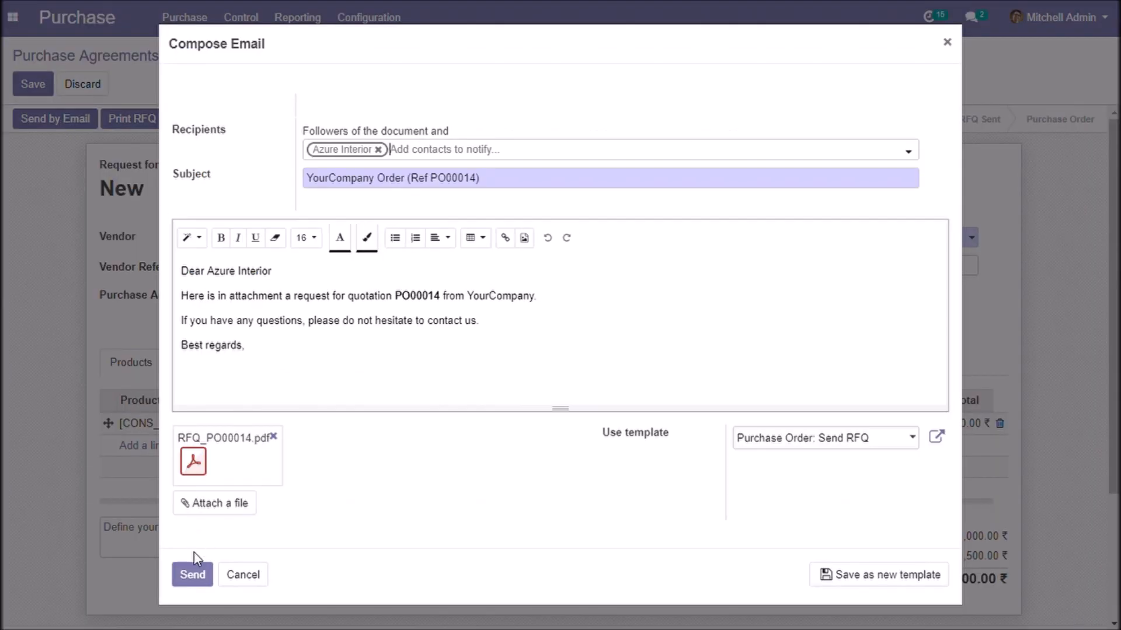
{"action": "left_click", "coordinate": [192, 574]}
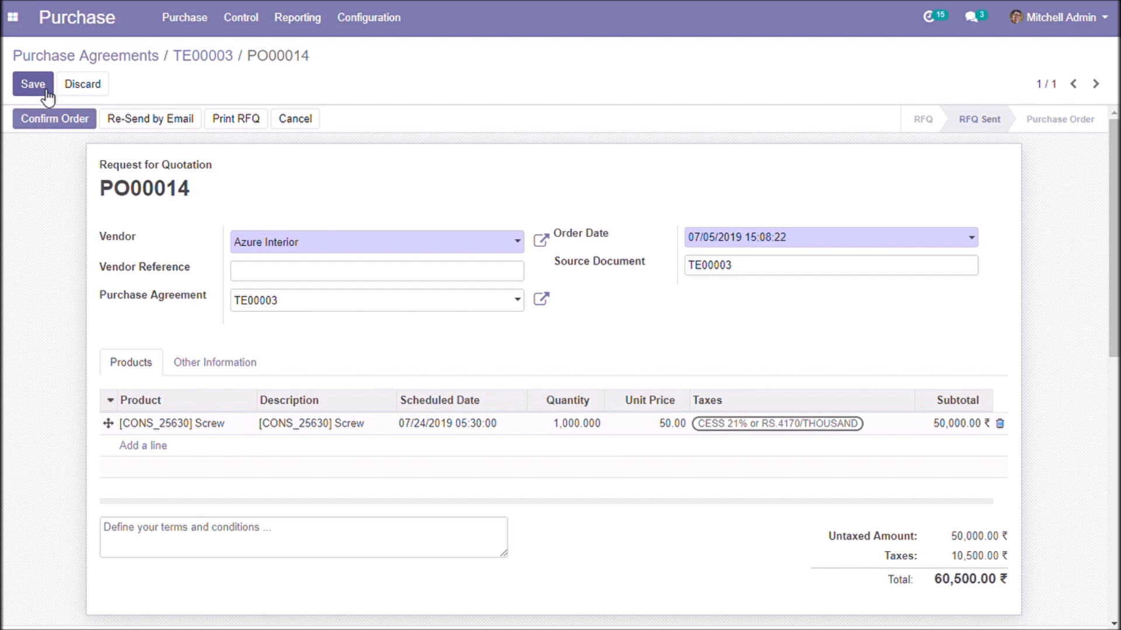
{"action": "left_click", "coordinate": [32, 83]}
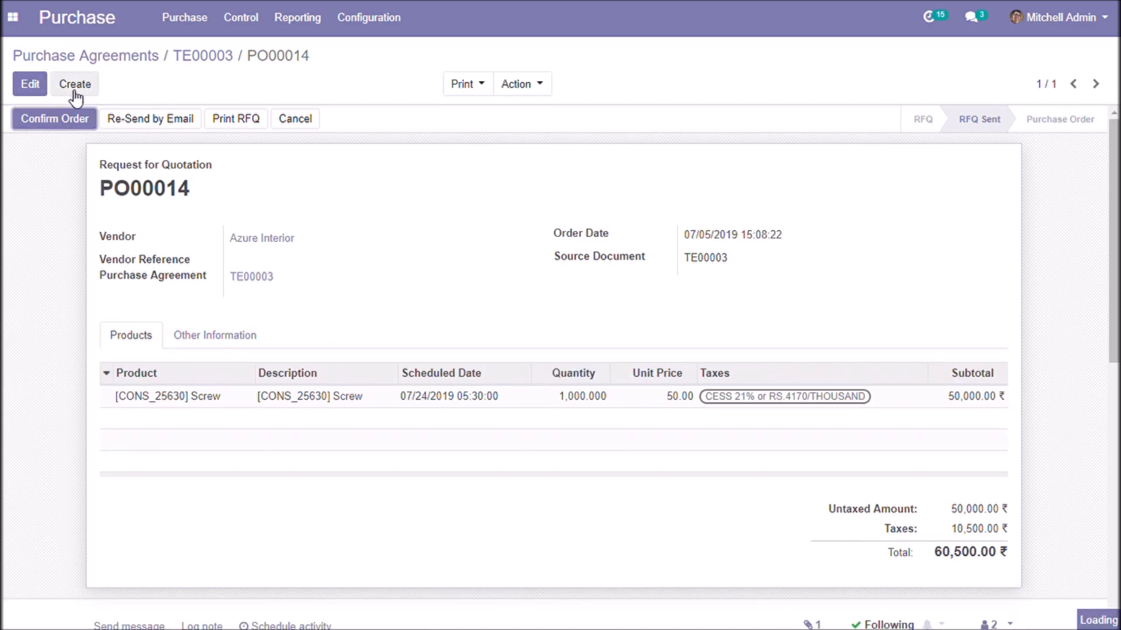
- Create a quotation from Deco Addict with a screw unit price of 40
{"action": "left_click", "coordinate": [74, 83]}
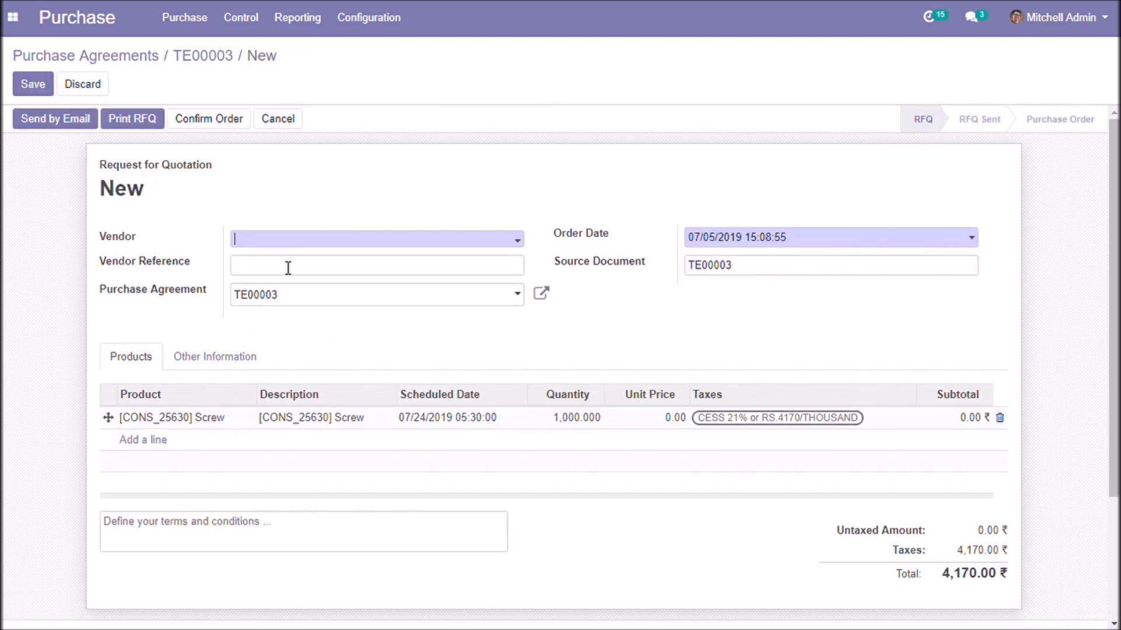
{"action": "left_click", "coordinate": [375, 237]}
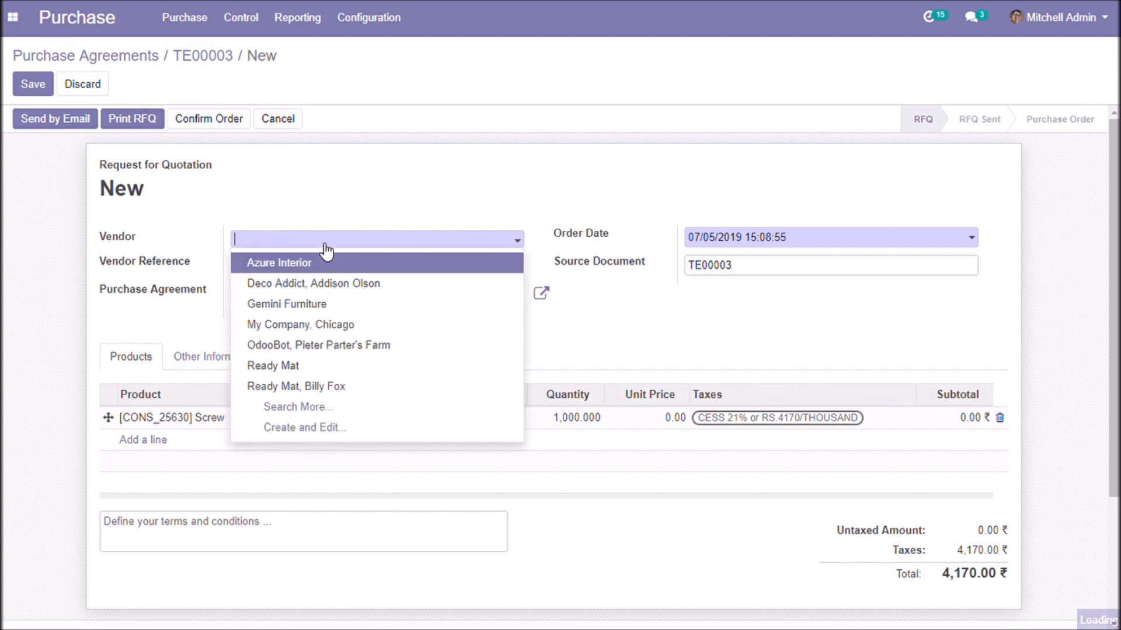
{"action": "left_click", "coordinate": [312, 283]}
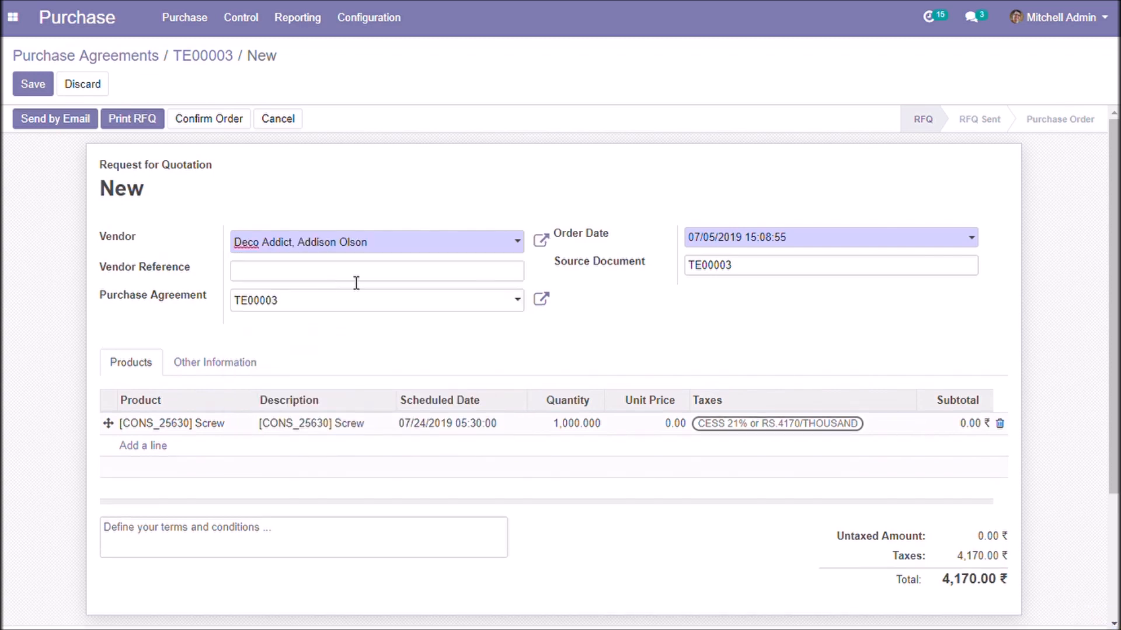
{"action": "scroll", "scroll_direction": "down", "scroll_amount": 3}
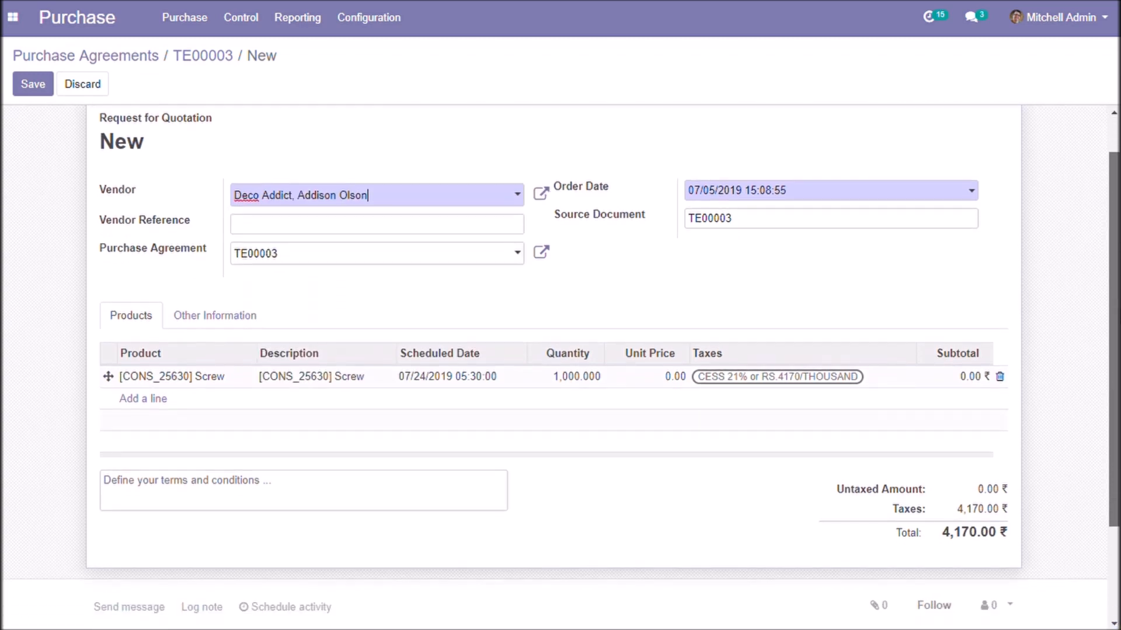
{"action": "left_click", "coordinate": [672, 361]}
{"action": "type", "text": "40"}
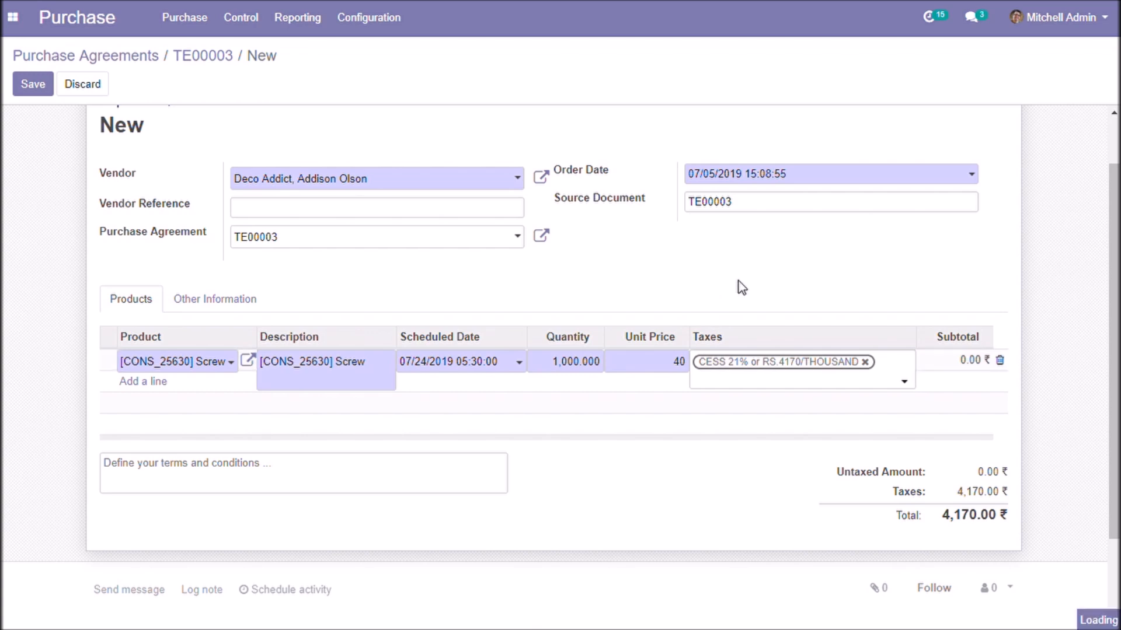
{"action": "left_click", "coordinate": [32, 84]}
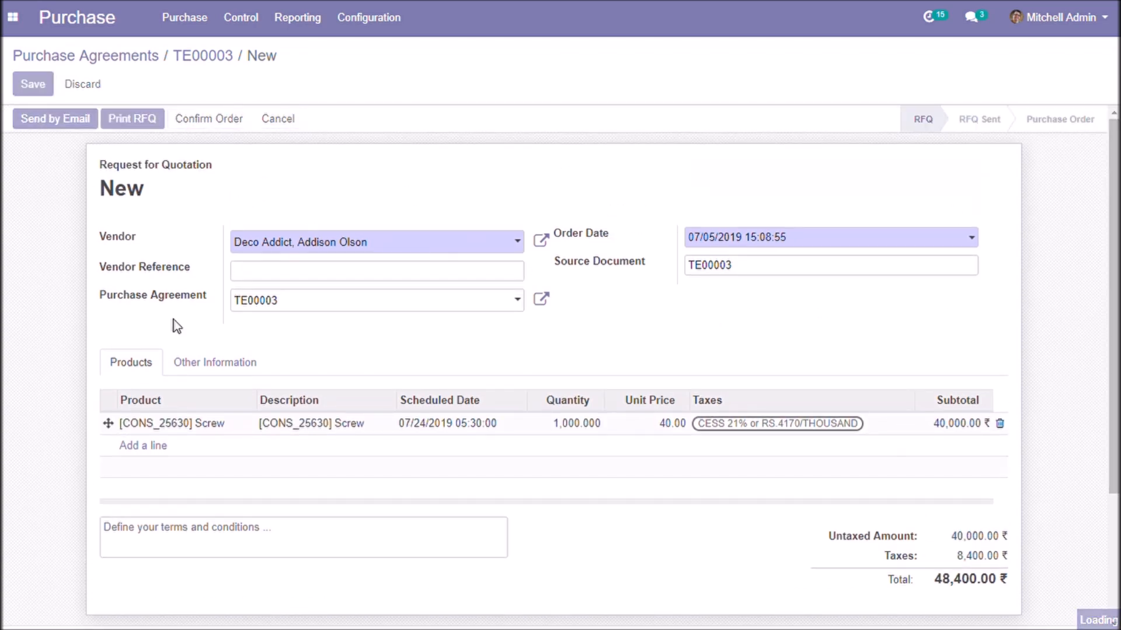
- Email quotation PO00015 to Deco Addict
{"action": "left_click", "coordinate": [33, 84]}
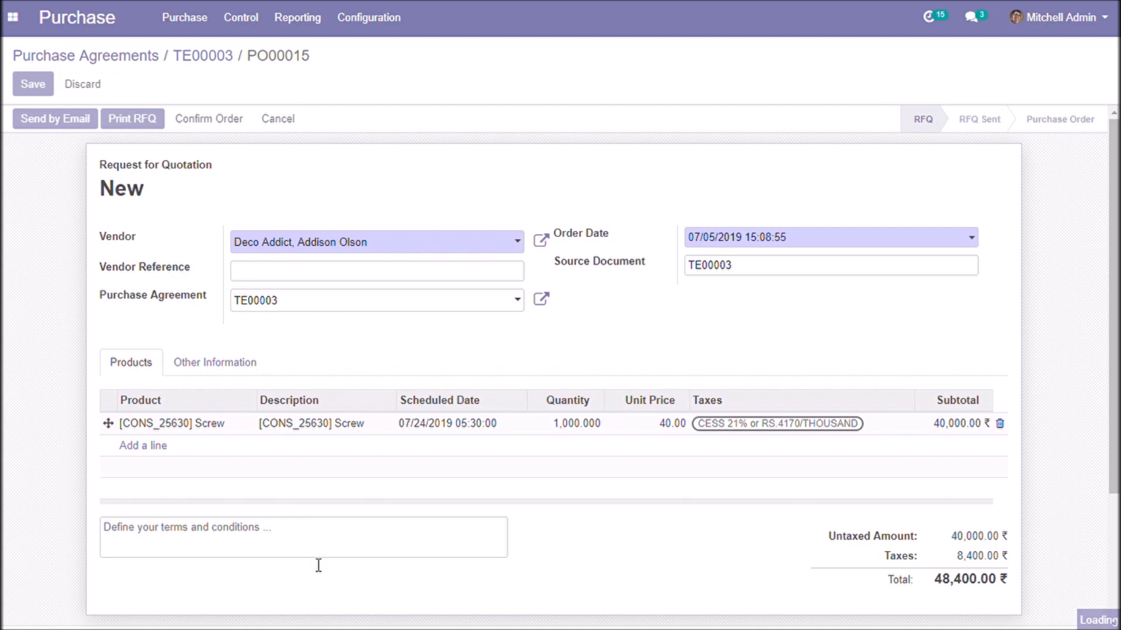
{"action": "left_click", "coordinate": [55, 119]}
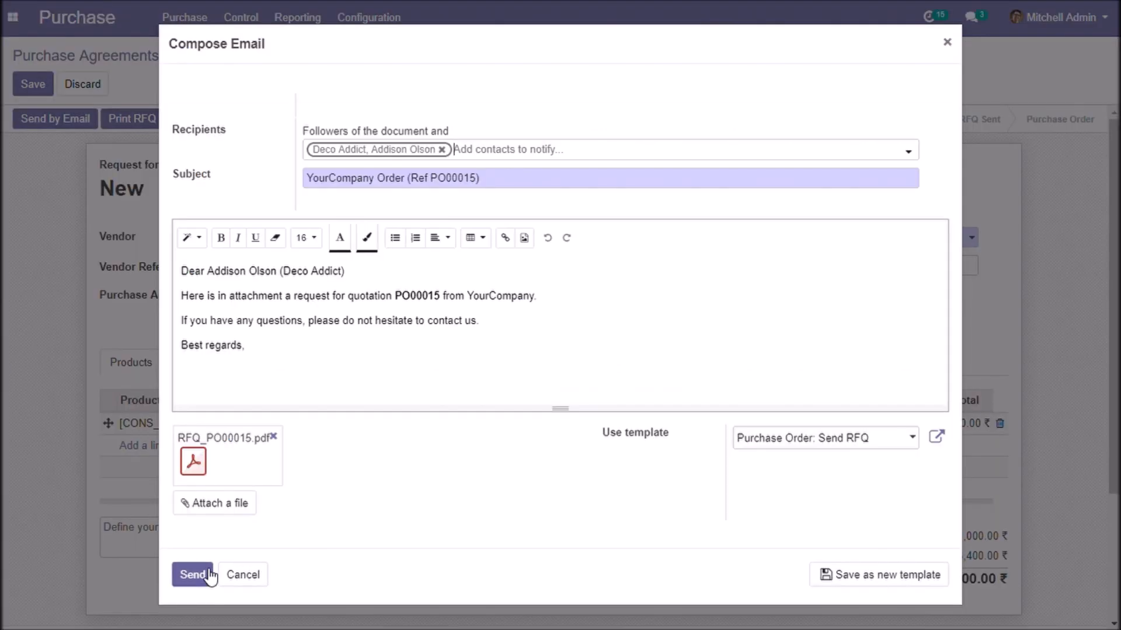
{"action": "left_click", "coordinate": [191, 575]}
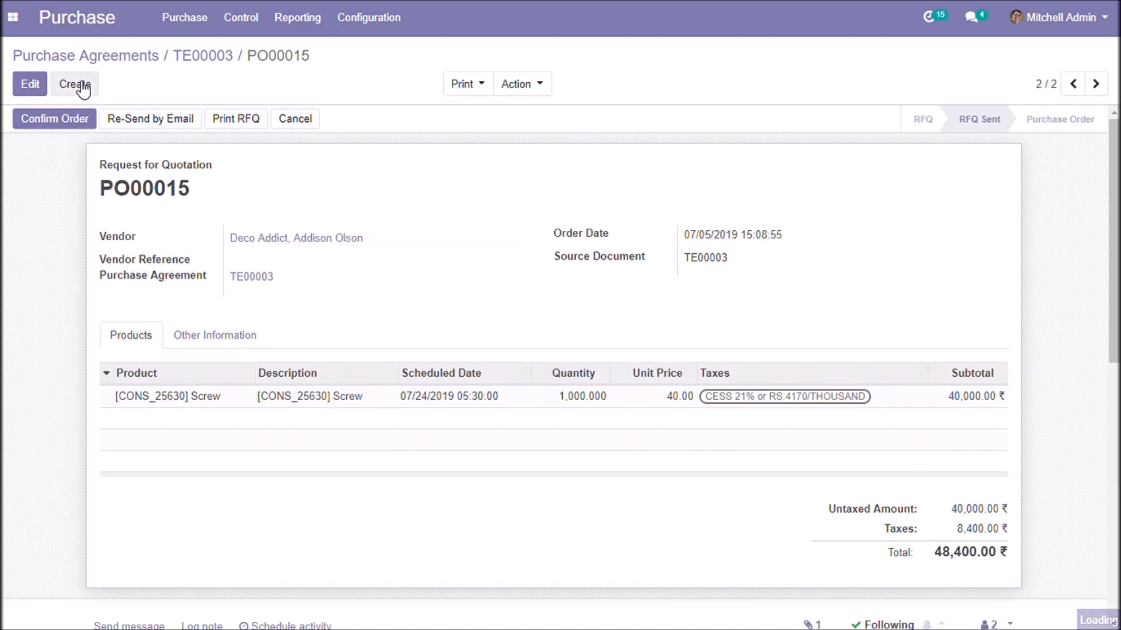
- Create a quotation from Gemini Furniture with a screw unit price of 30
{"action": "left_click", "coordinate": [73, 83]}
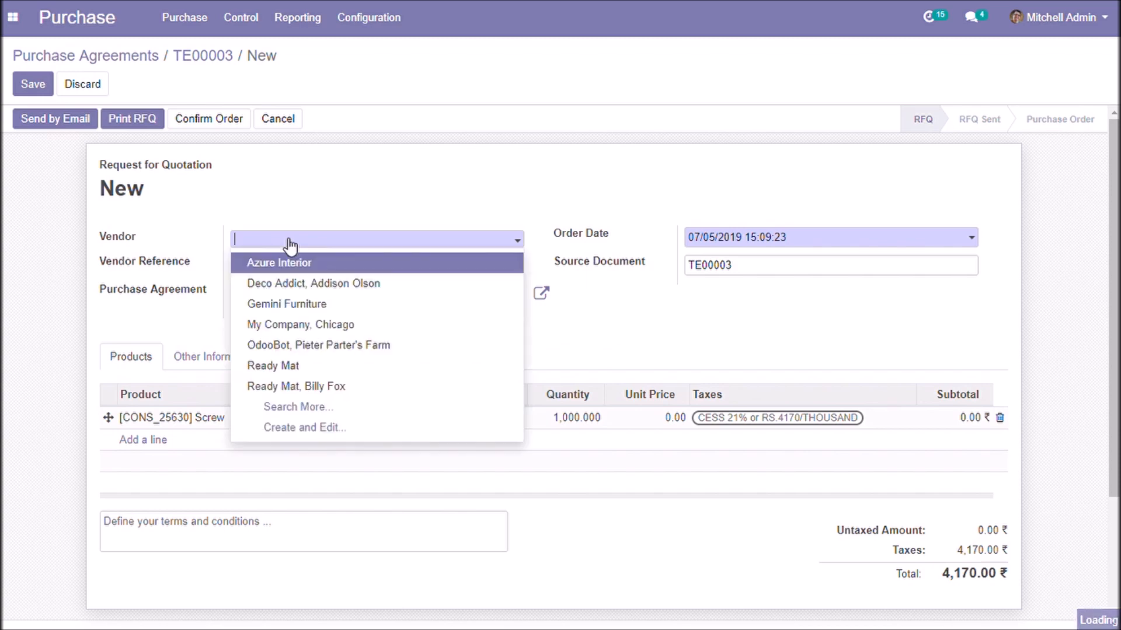
{"action": "left_click", "coordinate": [285, 304]}
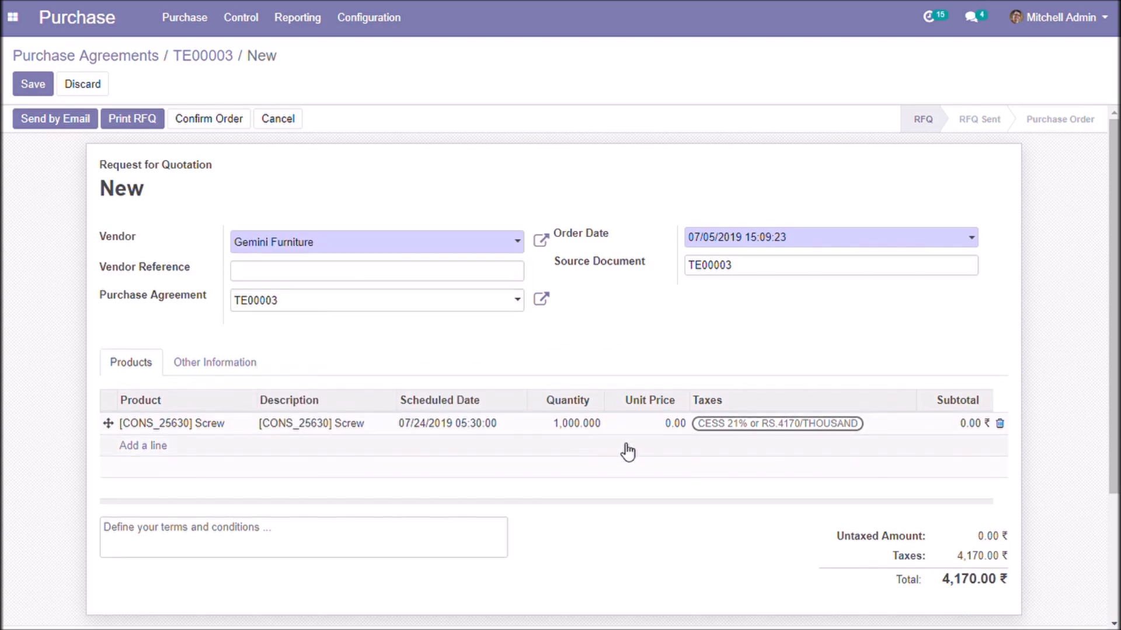
{"action": "left_click", "coordinate": [672, 424]}
{"action": "type", "text": "30"}
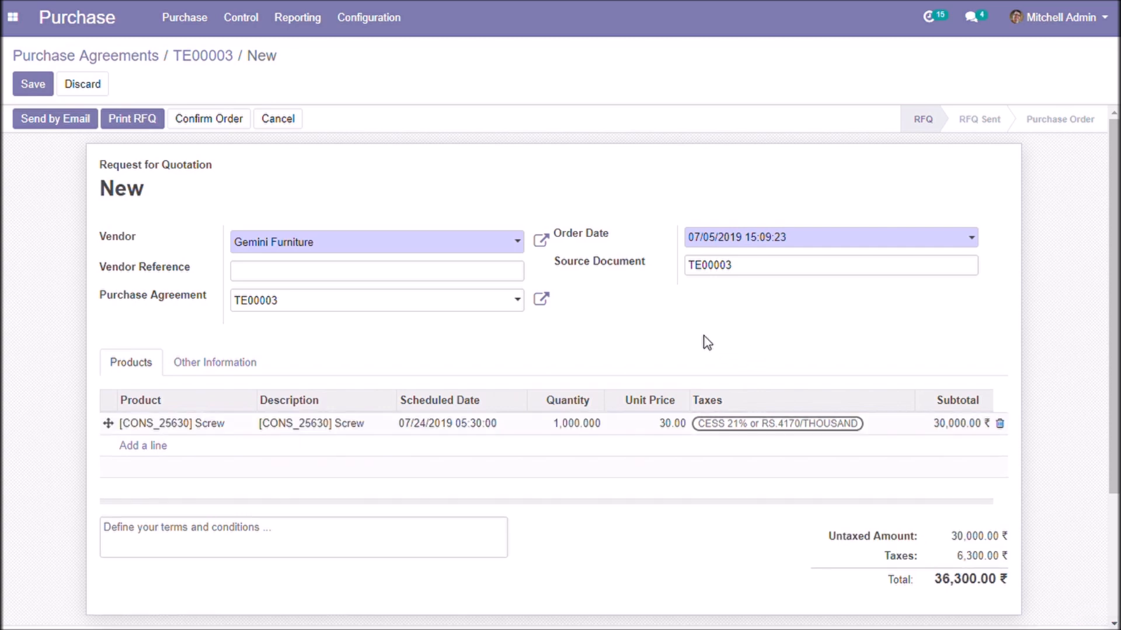
{"action": "mouse_move", "coordinate": [55, 119]}
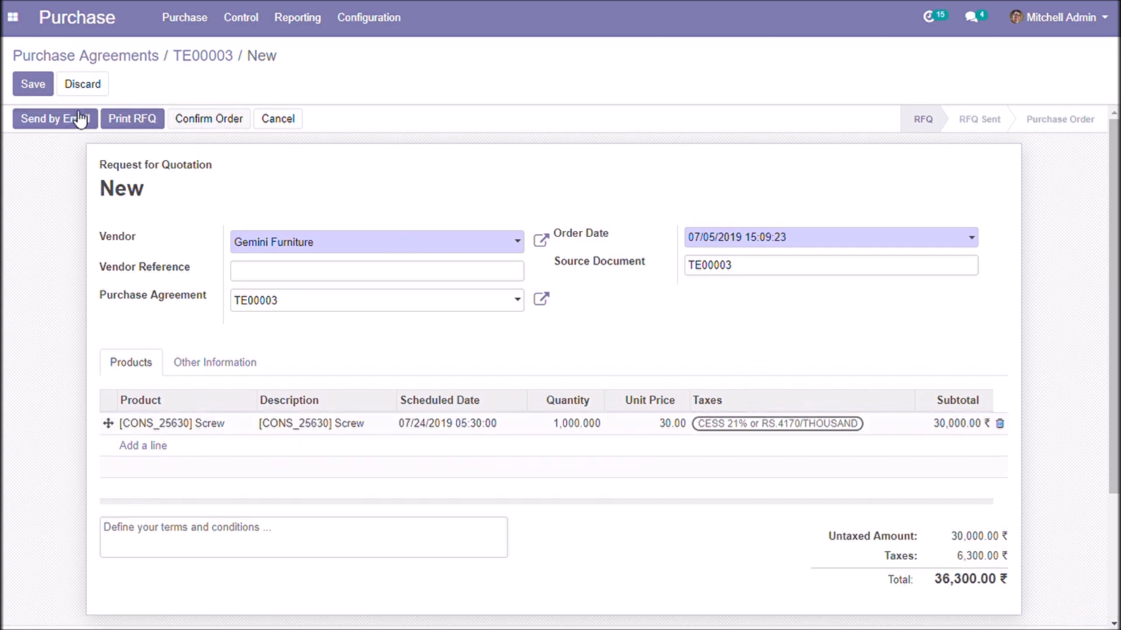
{"action": "mouse_move", "coordinate": [43, 125]}
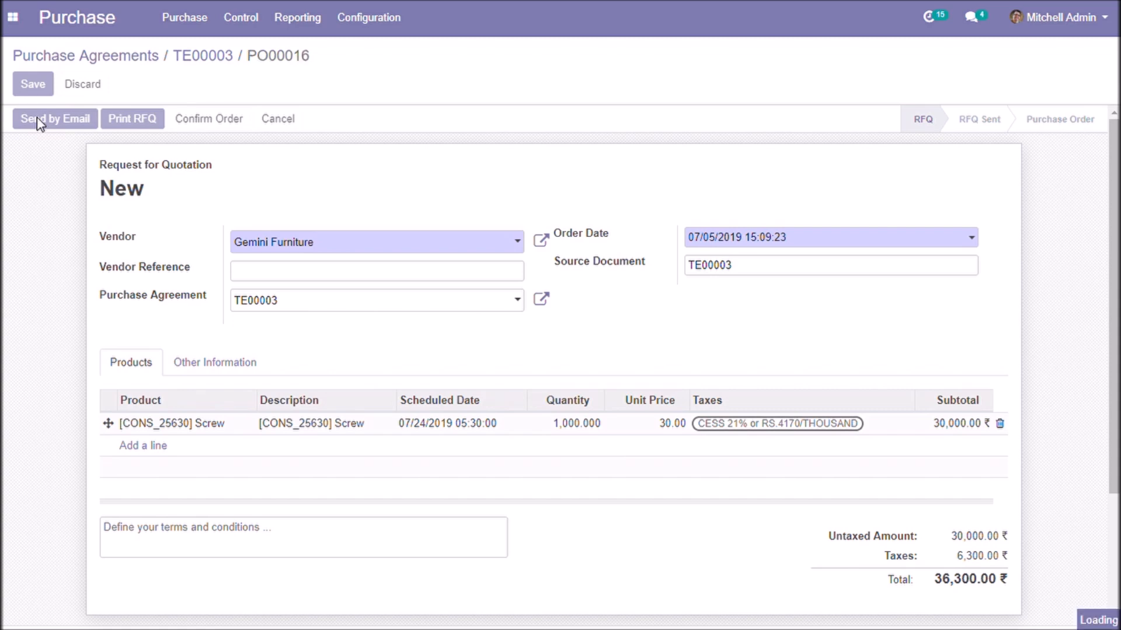
- Email PO00016 to Gemini Furniture, save it, and return to TE00003
{"action": "left_click", "coordinate": [54, 118]}
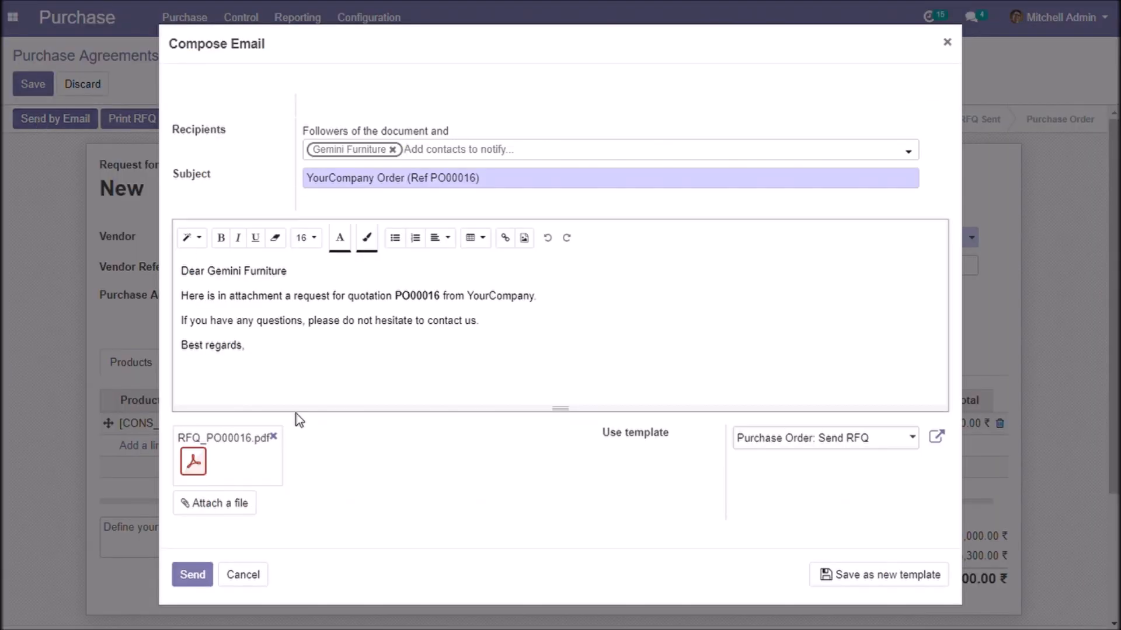
{"action": "left_click", "coordinate": [191, 574]}
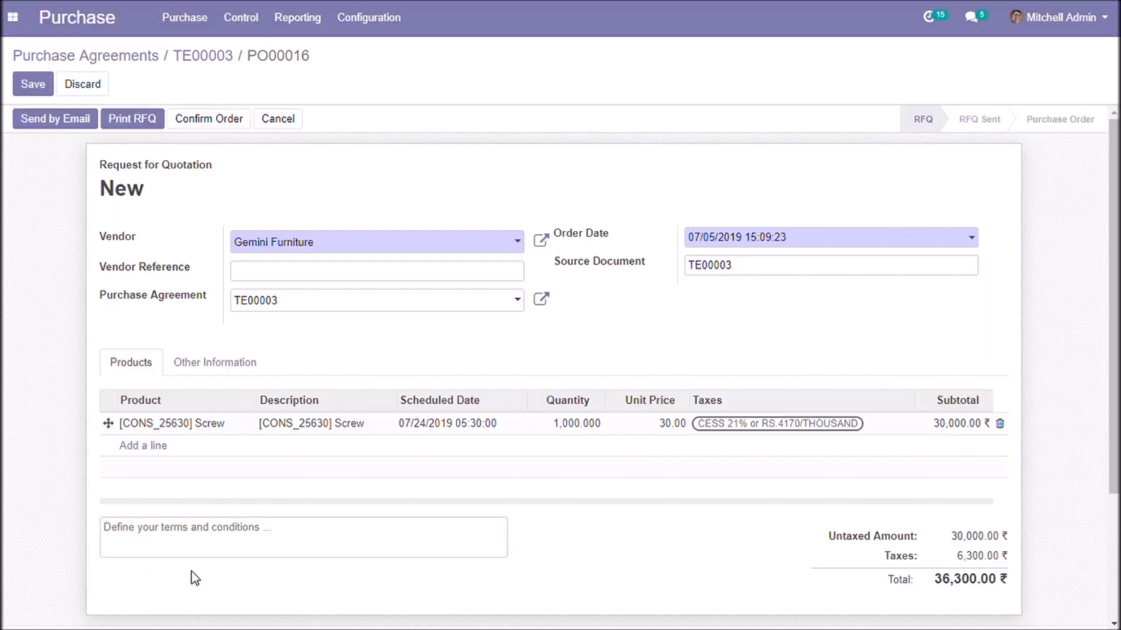
{"action": "left_click", "coordinate": [55, 119]}
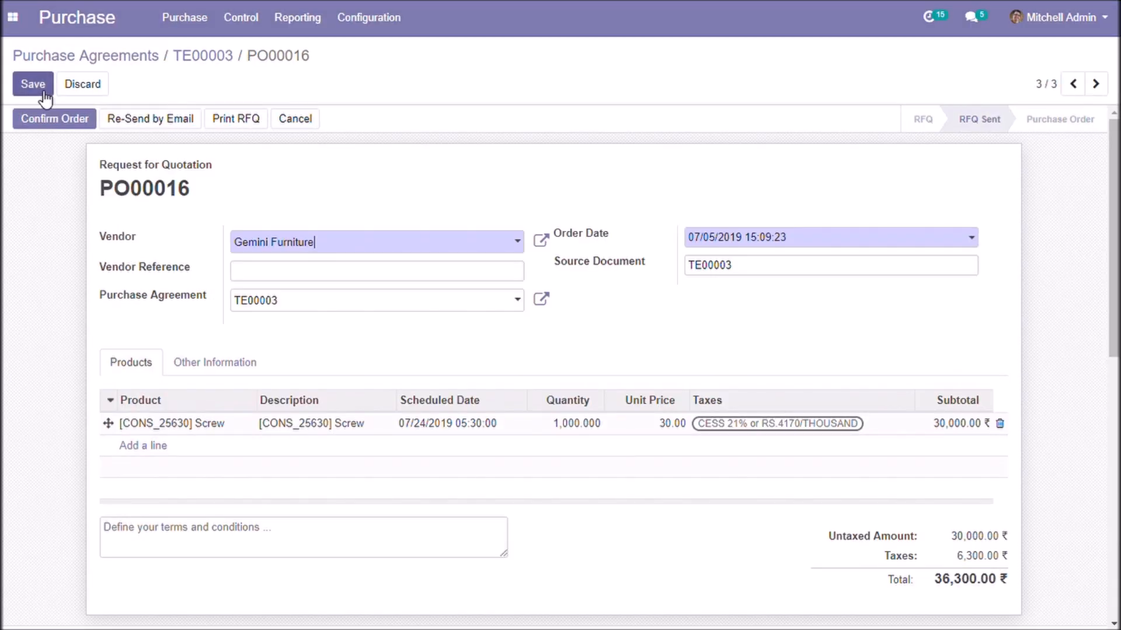
{"action": "left_click", "coordinate": [33, 83]}
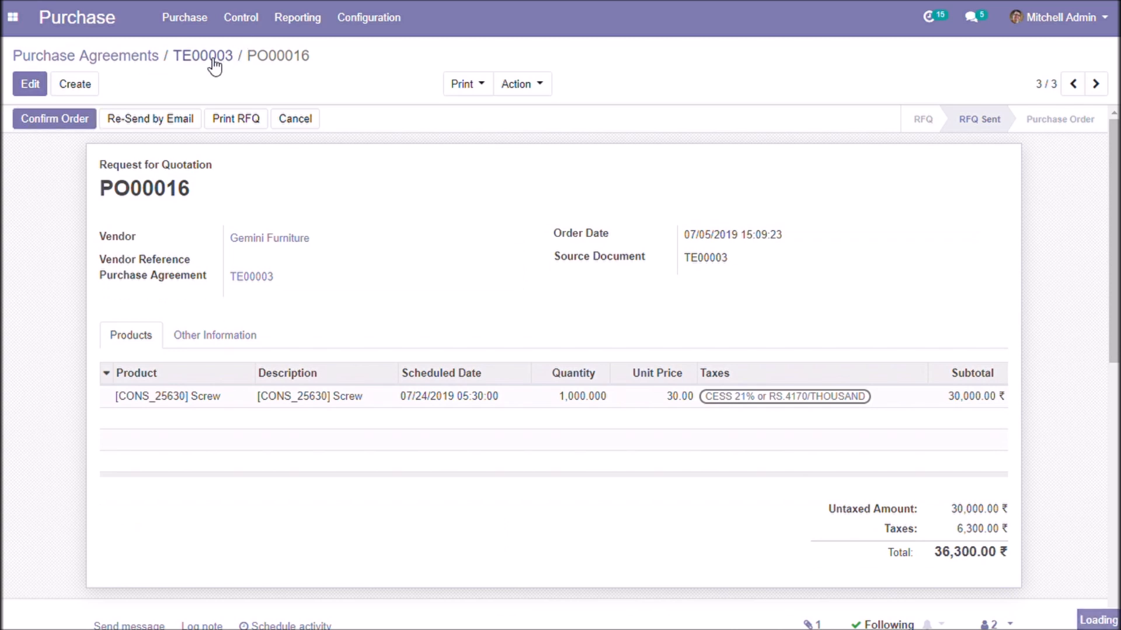
{"action": "left_click", "coordinate": [202, 56]}
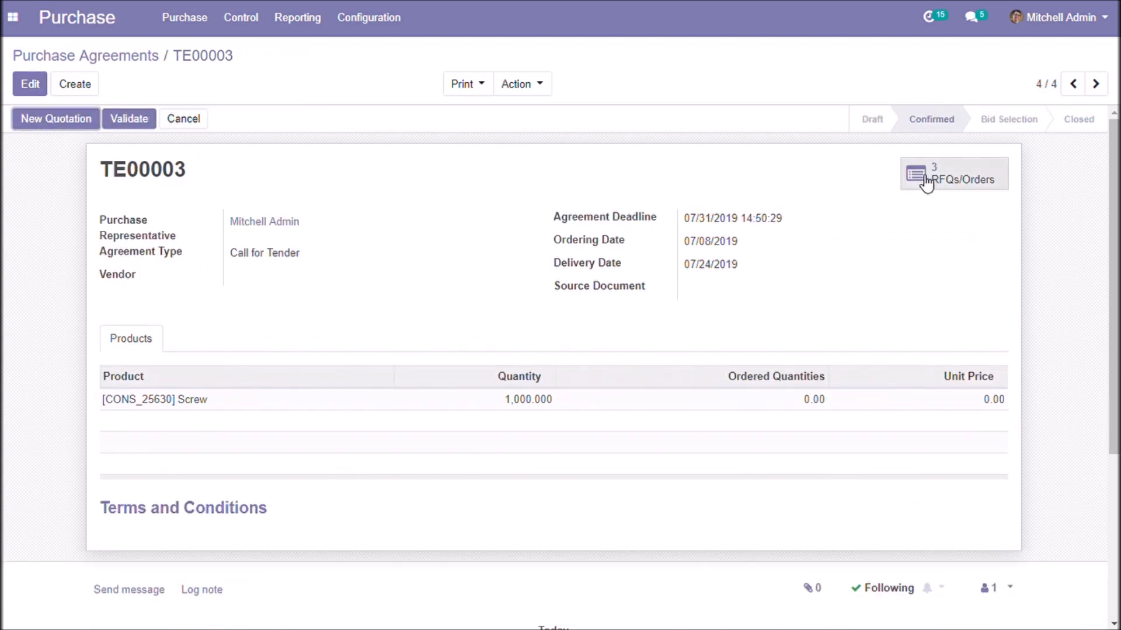
- Browse TE00003's three quotations and open Deco Addict's PO00015
{"action": "left_click", "coordinate": [953, 174]}
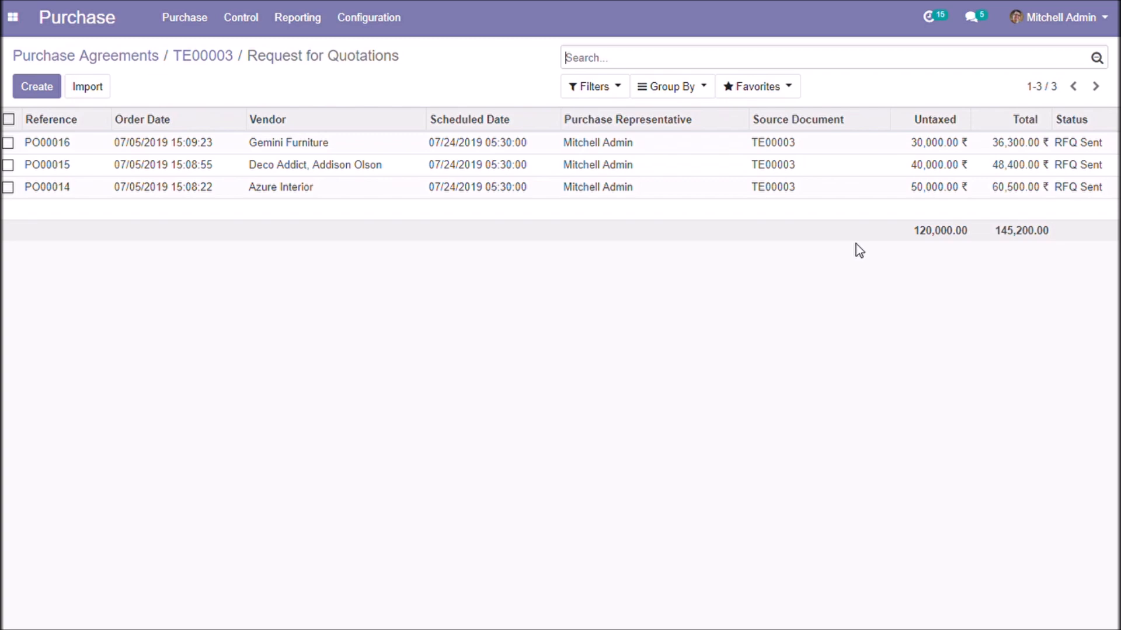
{"action": "mouse_move", "coordinate": [948, 179]}
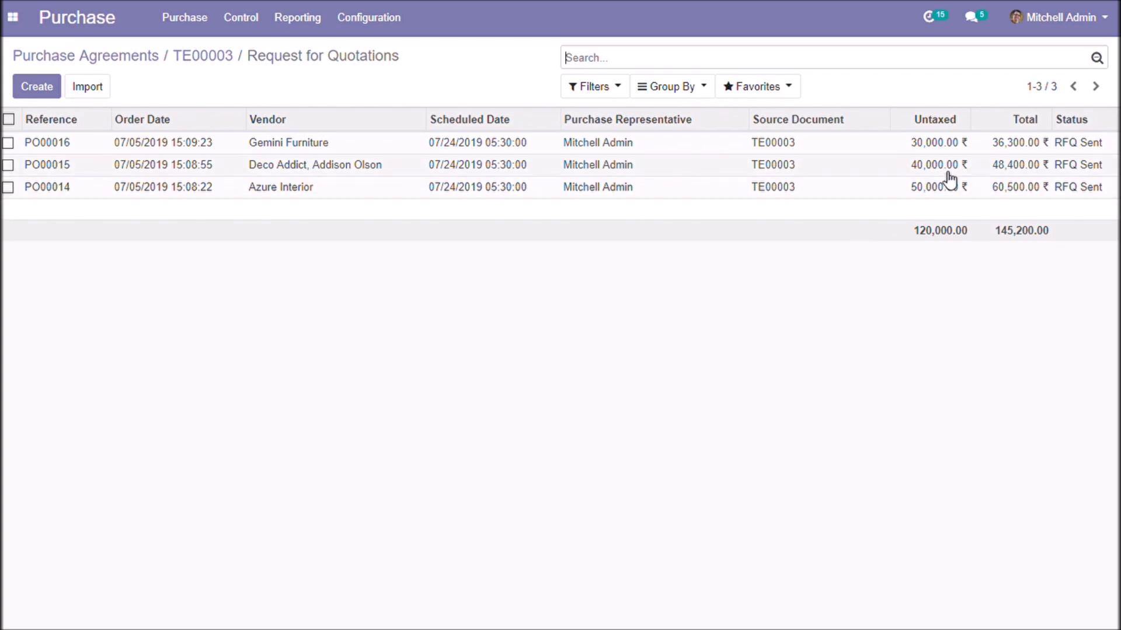
{"action": "left_click", "coordinate": [48, 164]}
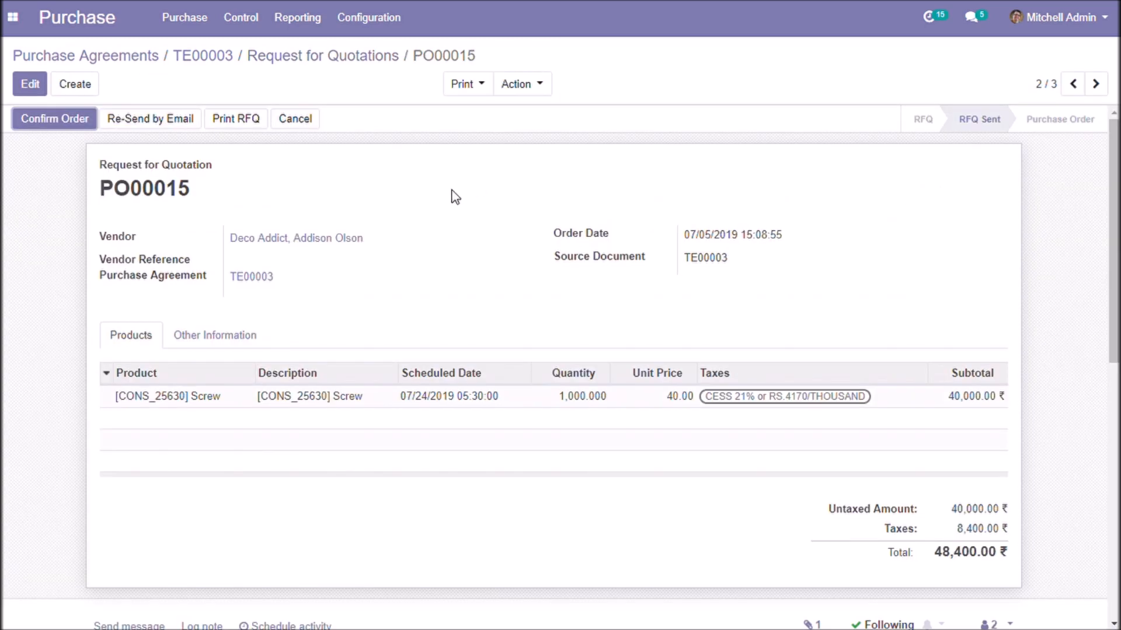
{"action": "mouse_move", "coordinate": [159, 147]}
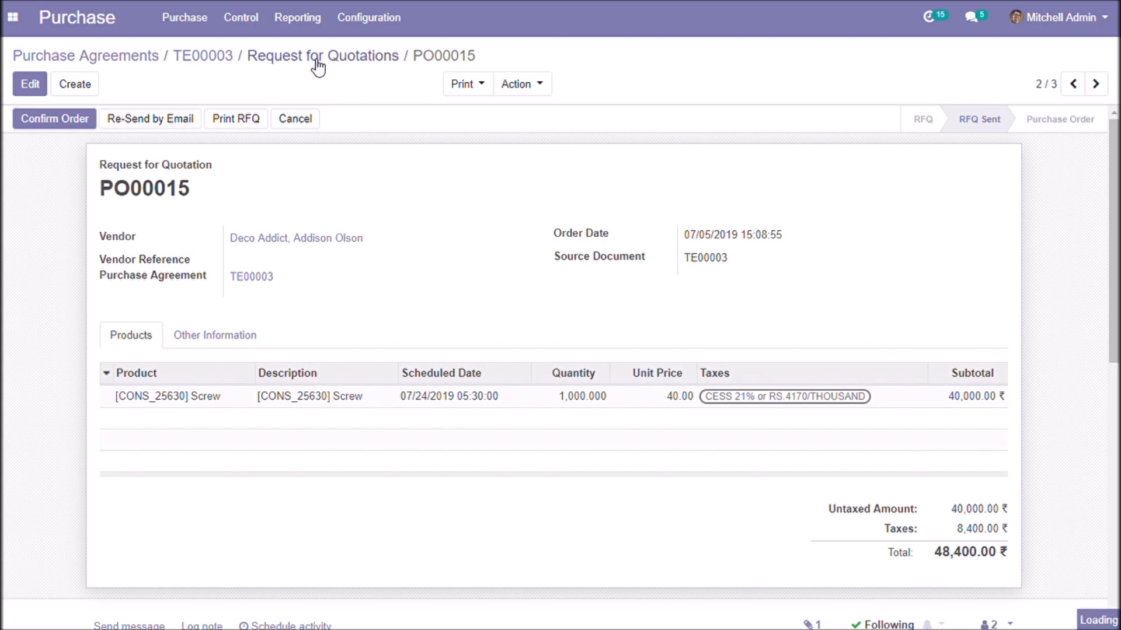
{"action": "left_click", "coordinate": [322, 56]}
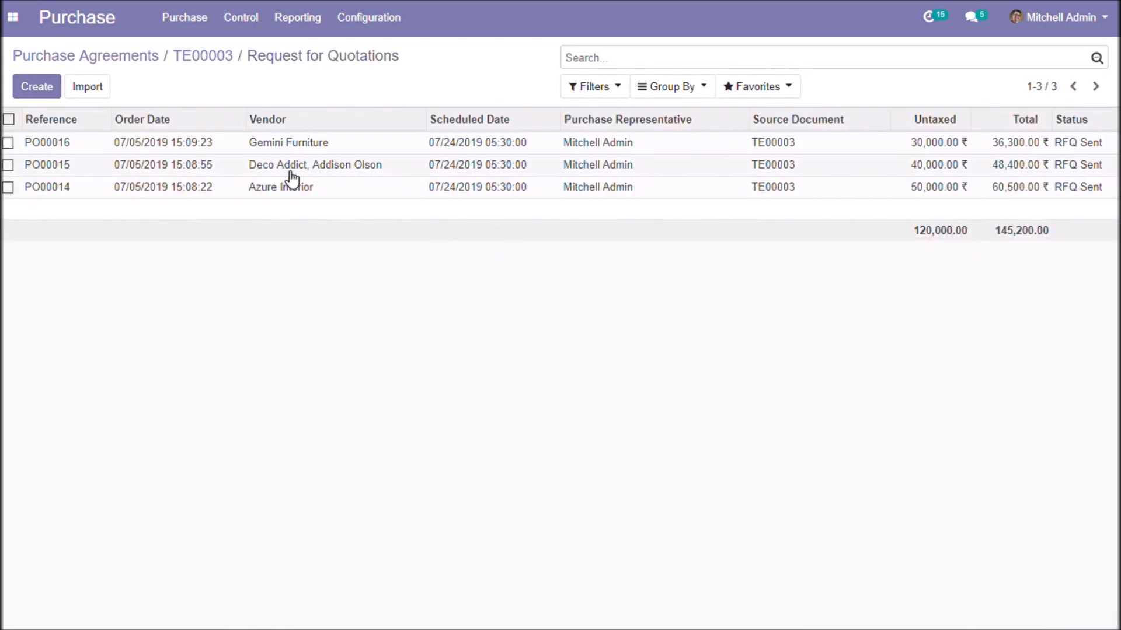
{"action": "mouse_move", "coordinate": [988, 186]}
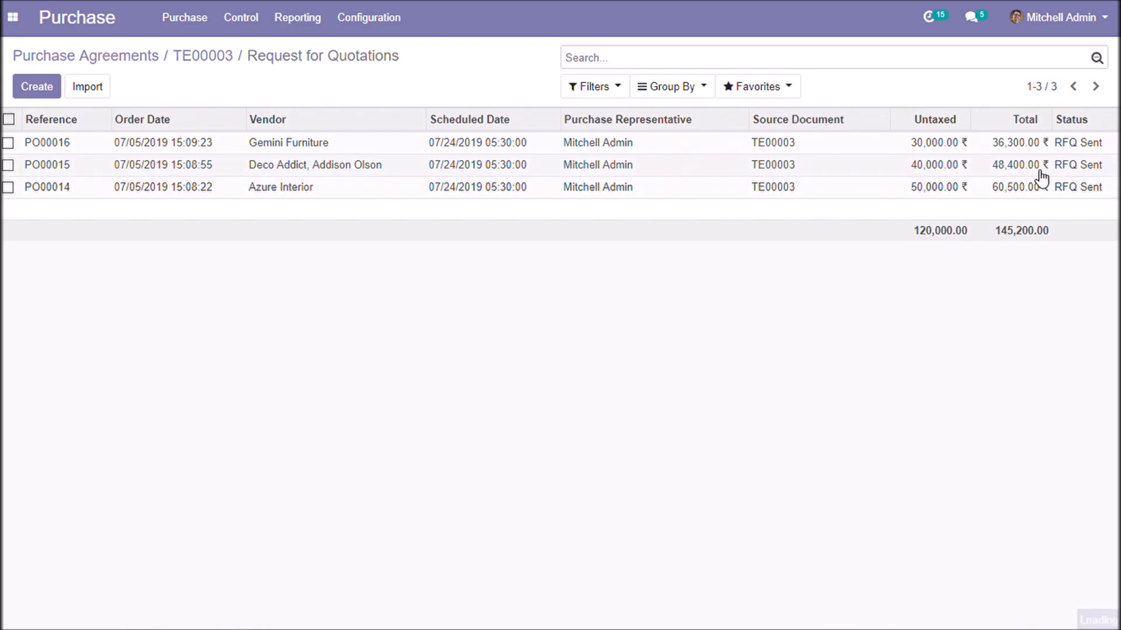
{"action": "left_click", "coordinate": [48, 165]}
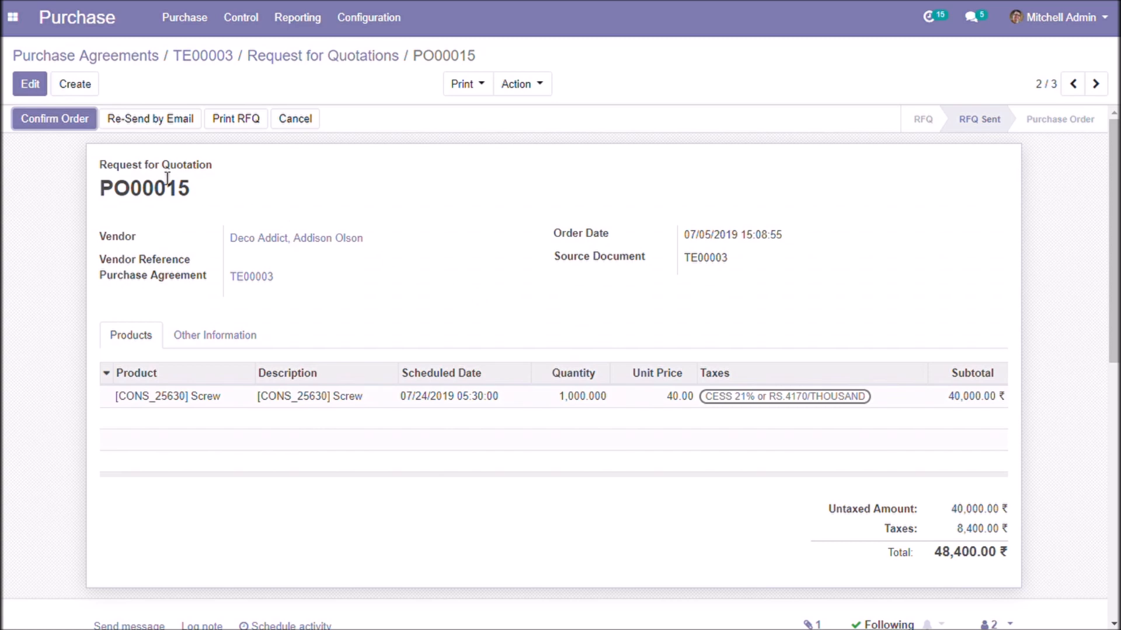
- Confirm PO00015, validate receipt WH/IN/00009 for 1,000 Screws, and return to the quotation list
{"action": "left_click", "coordinate": [53, 119]}
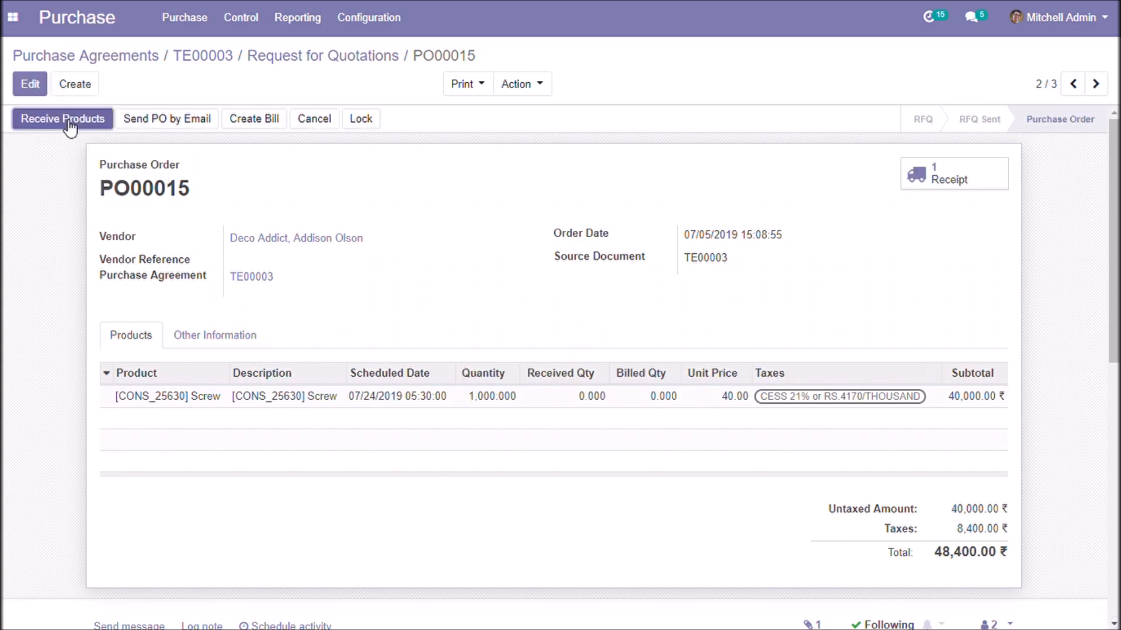
{"action": "left_click", "coordinate": [62, 118]}
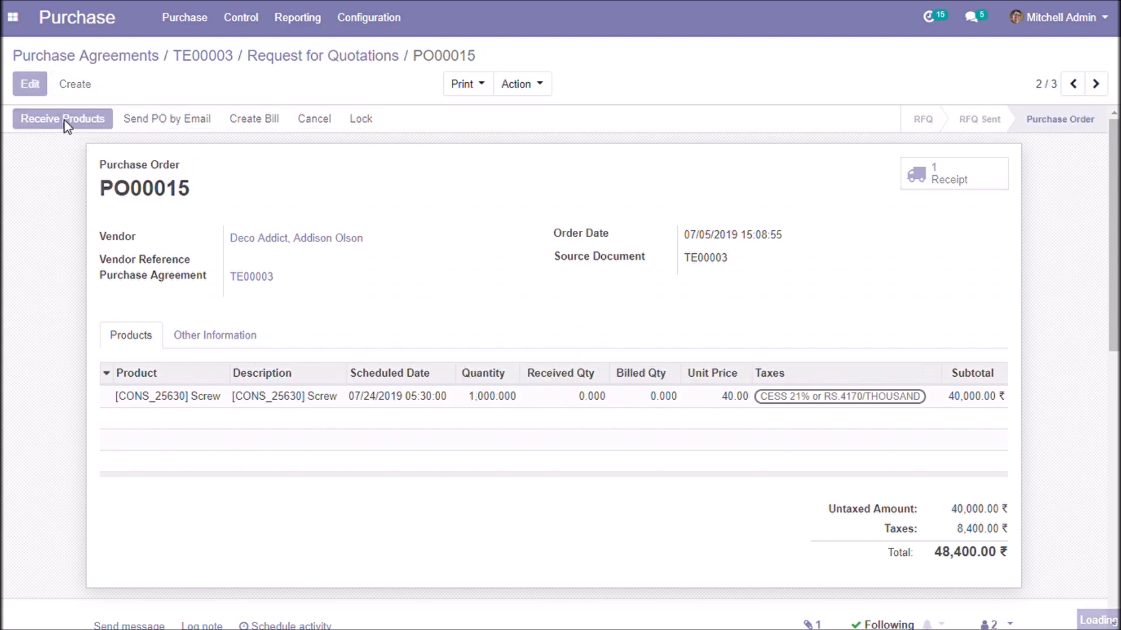
{"action": "left_click", "coordinate": [63, 119]}
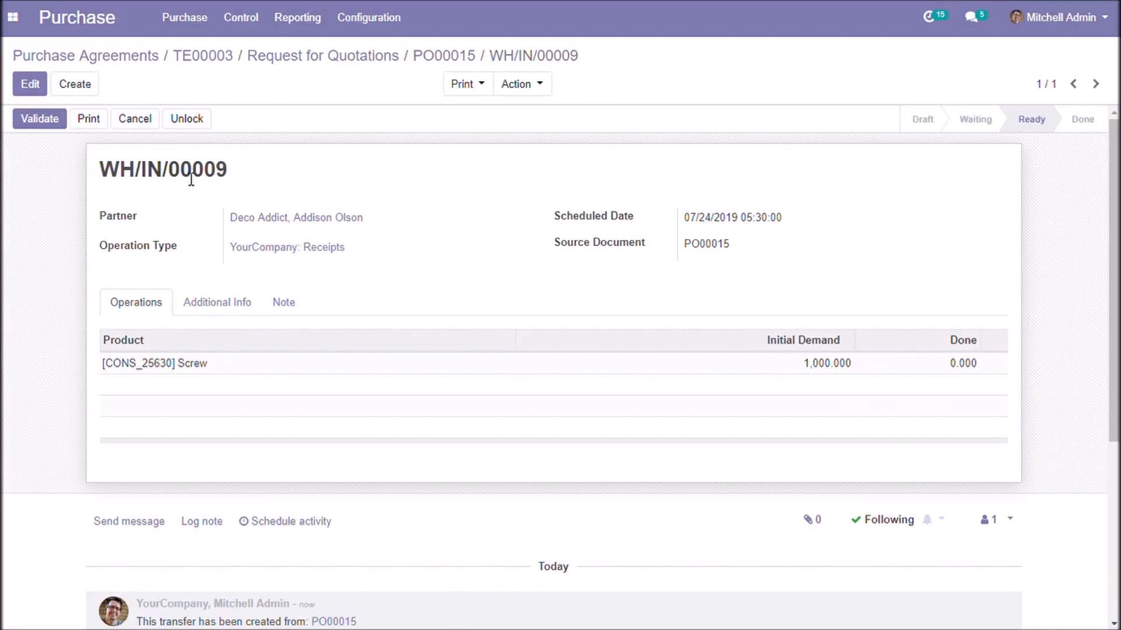
{"action": "left_click", "coordinate": [39, 119]}
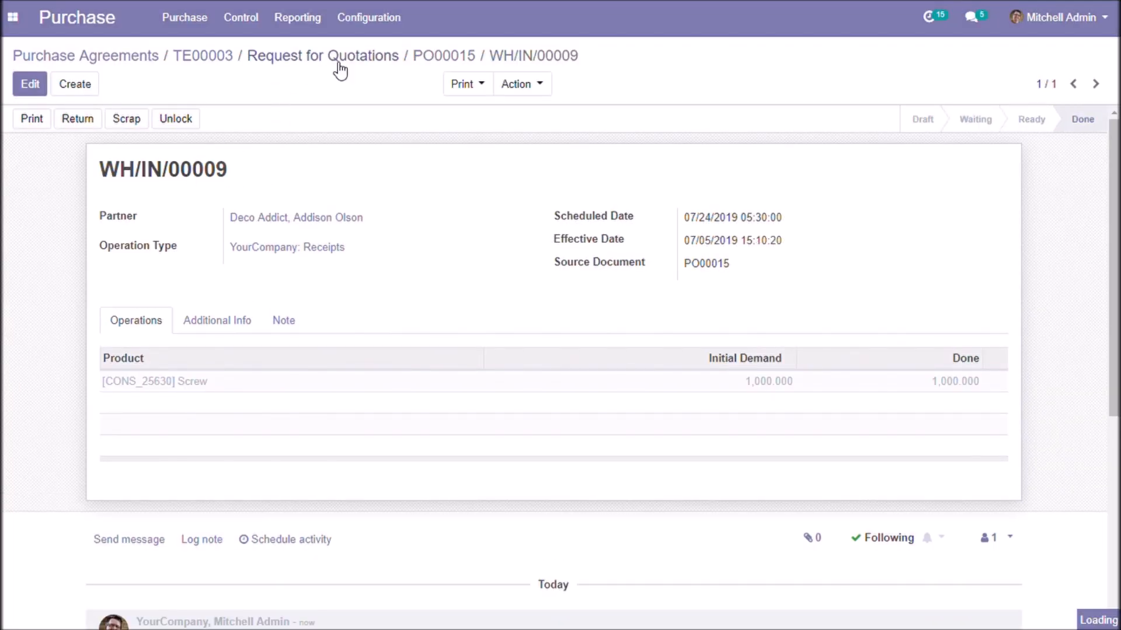
{"action": "left_click", "coordinate": [322, 56]}
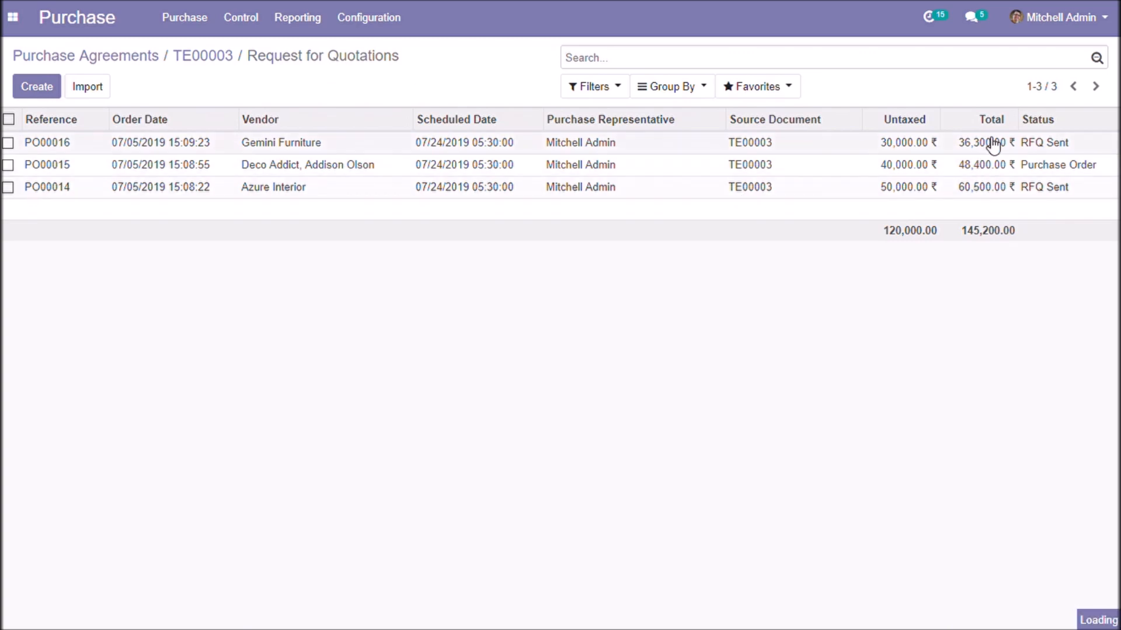
- Cancel Gemini Furniture's quotation PO00016
{"action": "left_click", "coordinate": [47, 143]}
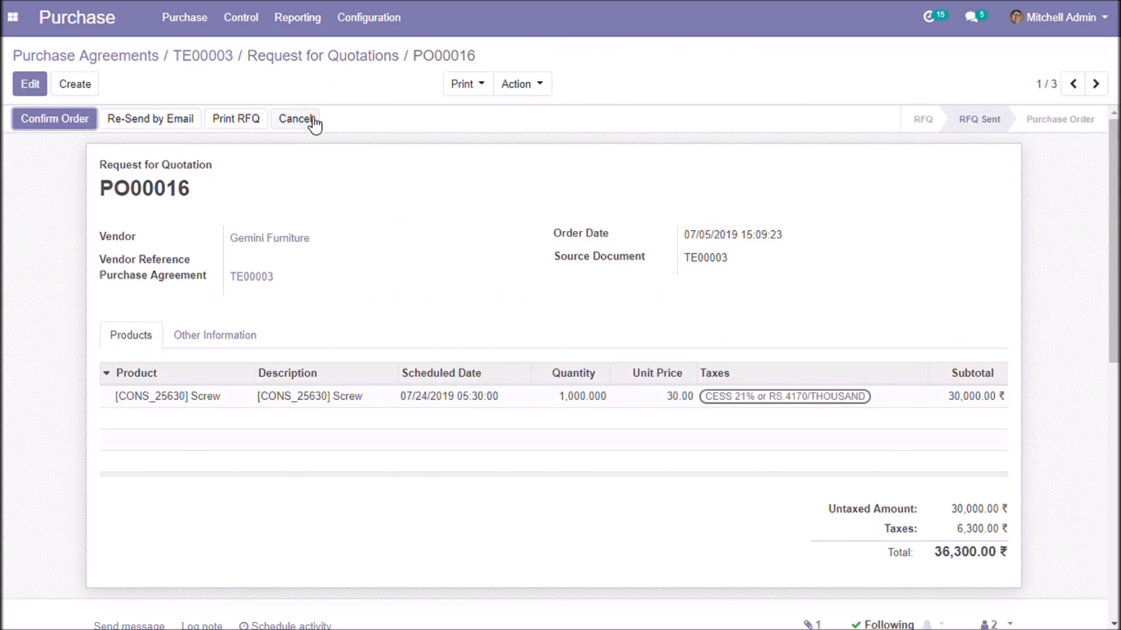
{"action": "left_click", "coordinate": [295, 119]}
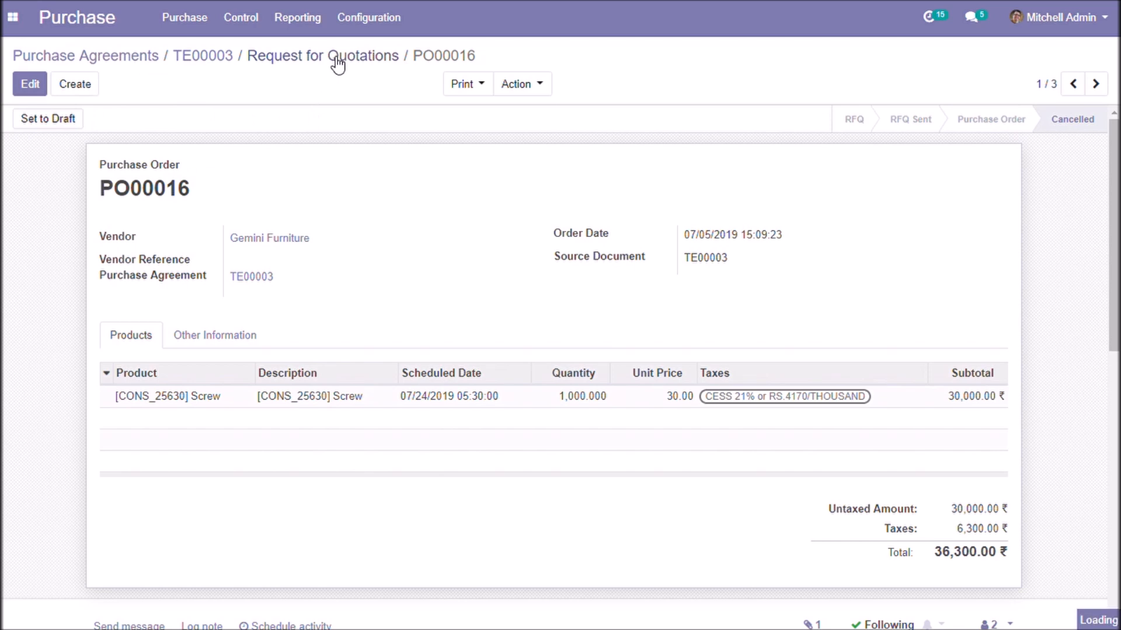
{"action": "left_click", "coordinate": [323, 56]}
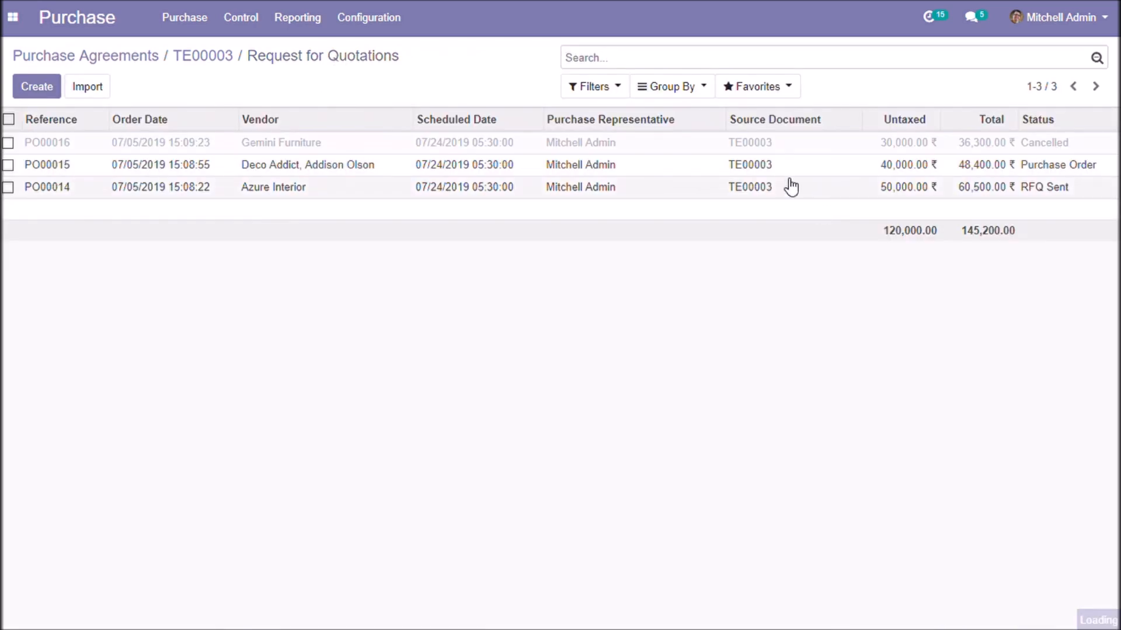
- Cancel Azure Interior's quotation PO00014 and go back to tender TE00003
{"action": "left_click", "coordinate": [48, 186]}
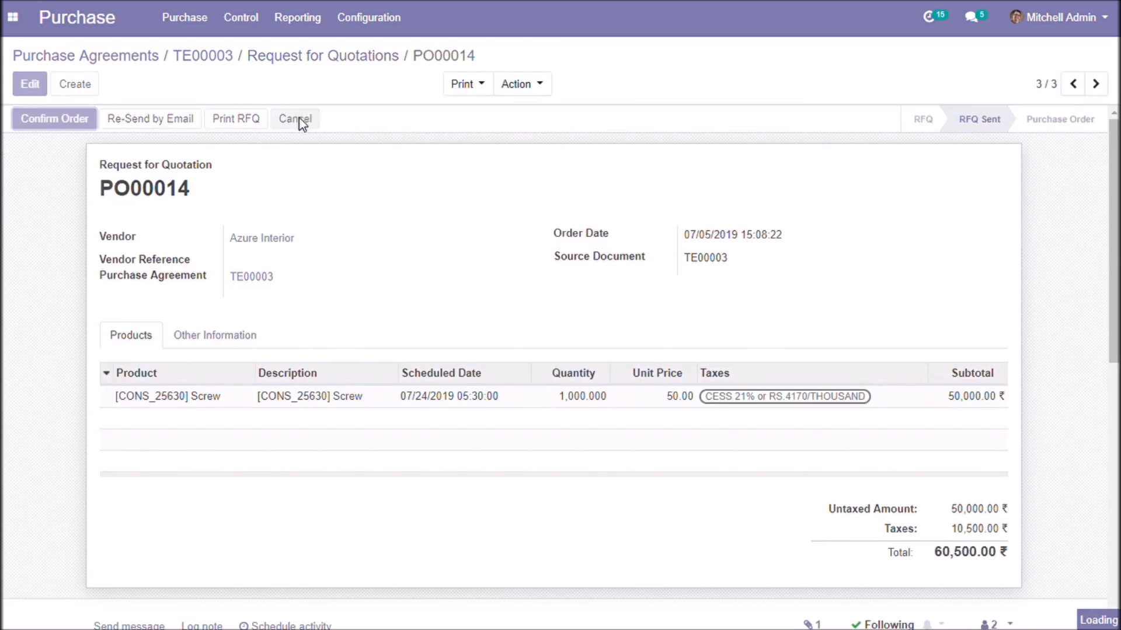
{"action": "left_click", "coordinate": [295, 118]}
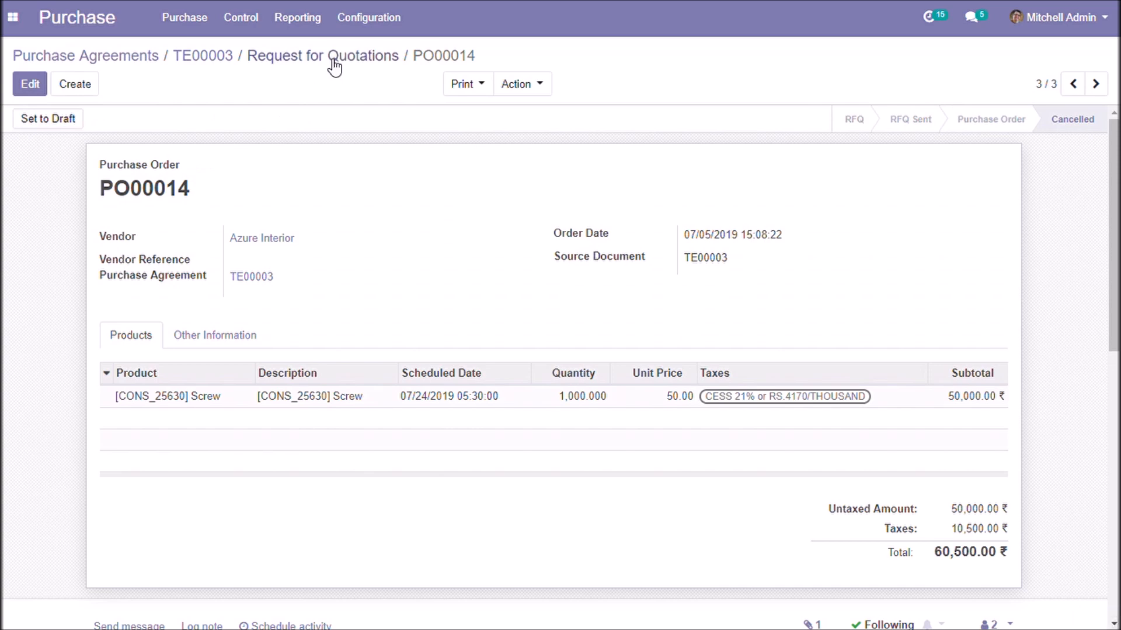
{"action": "left_click", "coordinate": [323, 56]}
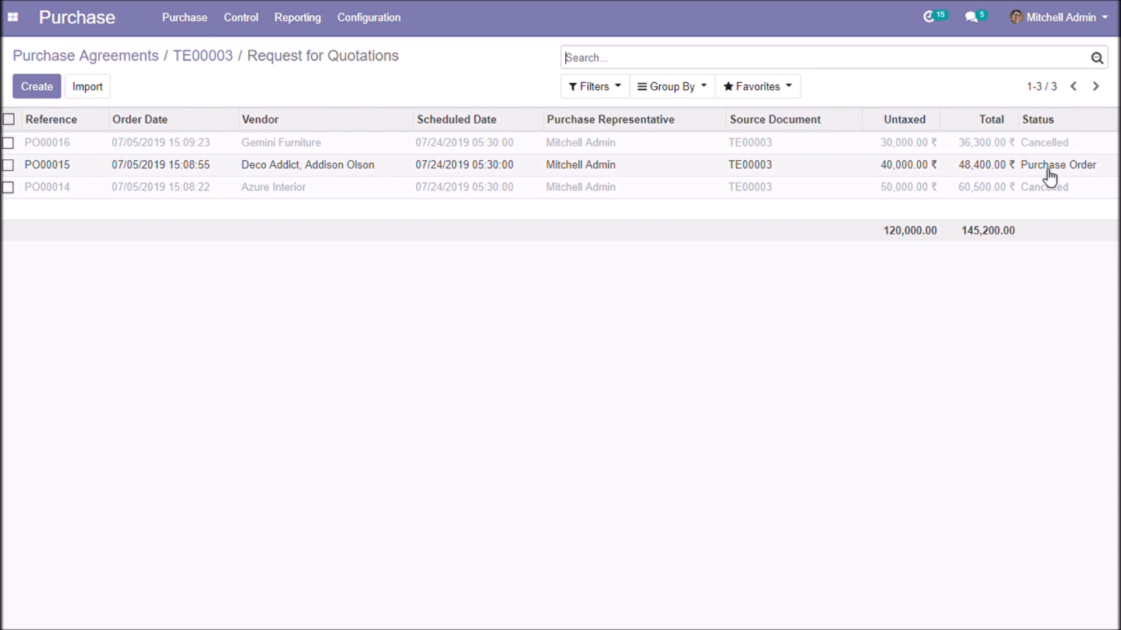
{"action": "mouse_move", "coordinate": [1064, 178]}
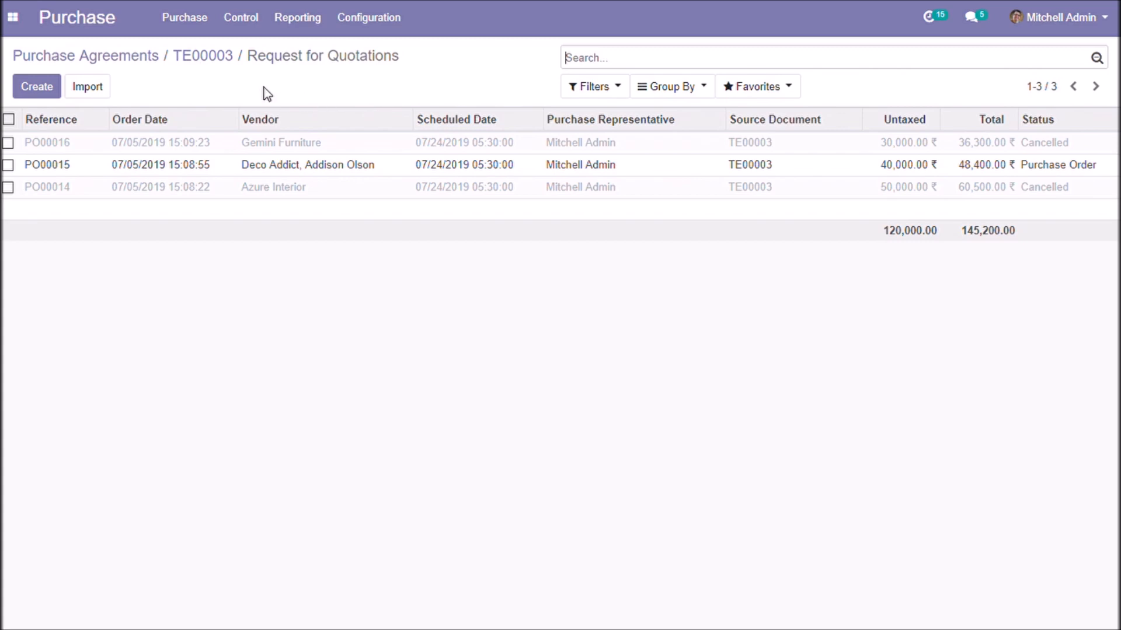
{"action": "left_click", "coordinate": [203, 56]}
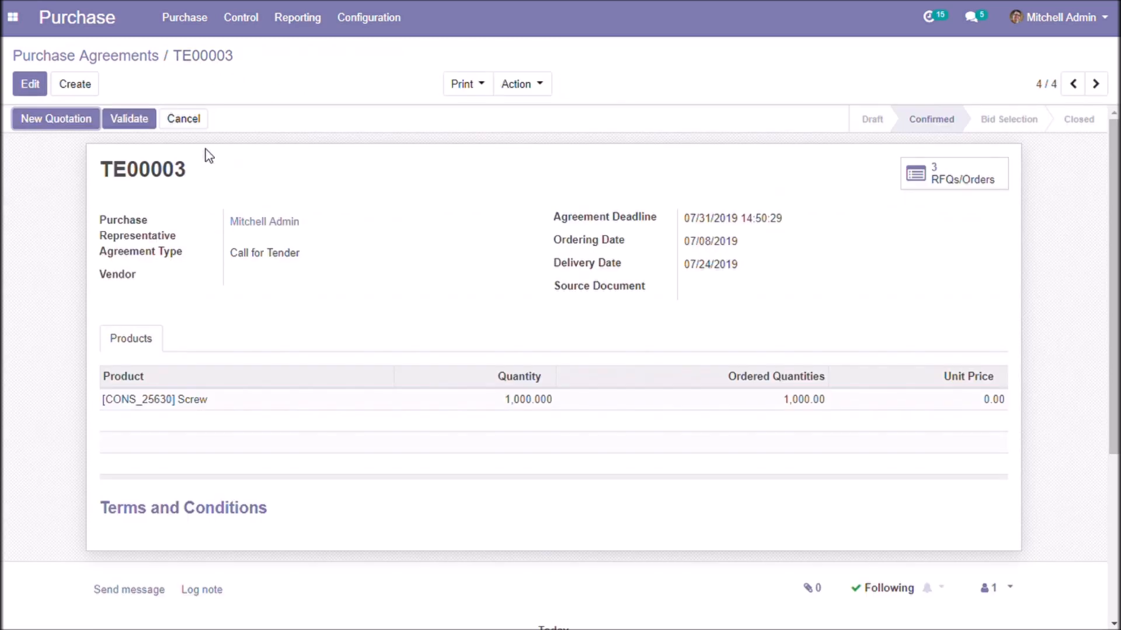
- Validate tender TE00003 into bid selection, then close it so its status shows Closed
{"action": "left_click", "coordinate": [128, 118]}
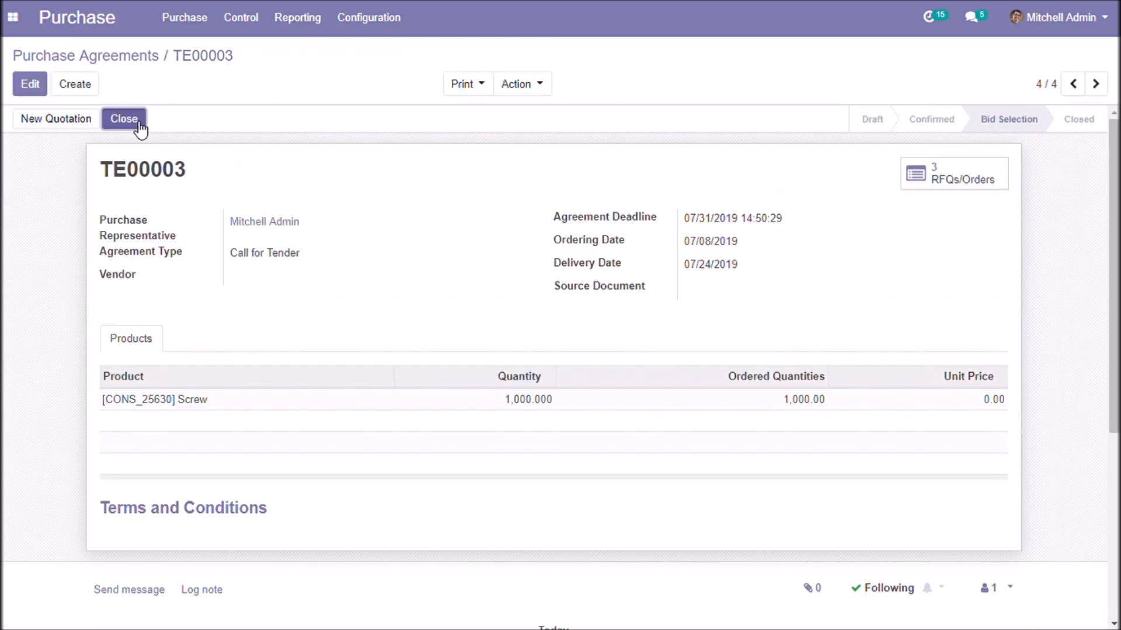
{"action": "left_click", "coordinate": [123, 119]}
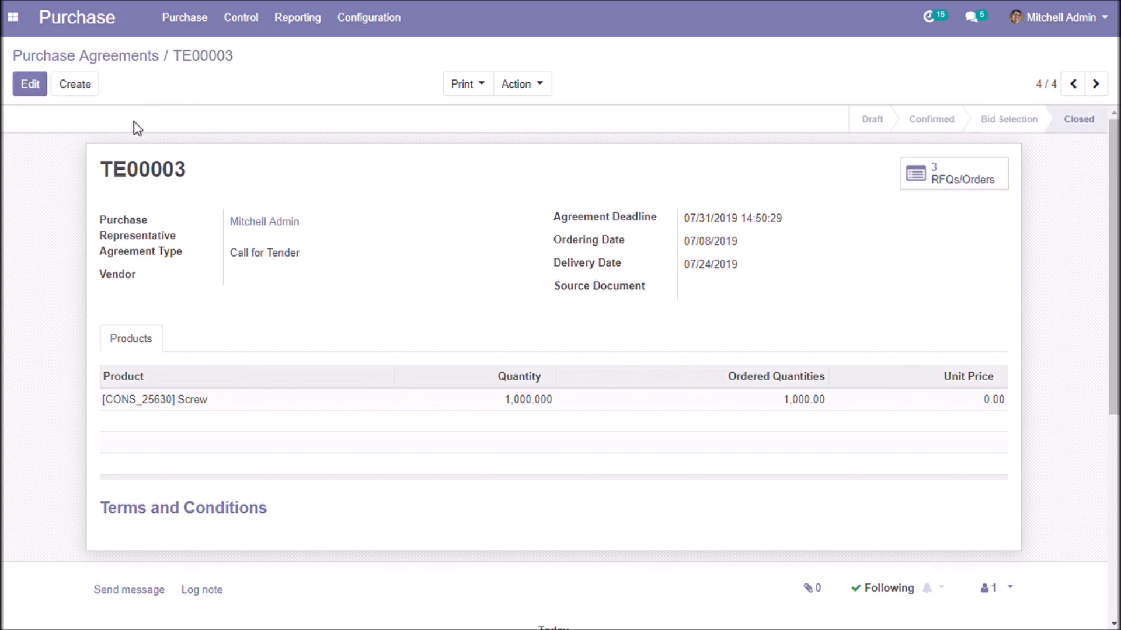
{"action": "mouse_move", "coordinate": [410, 306]}
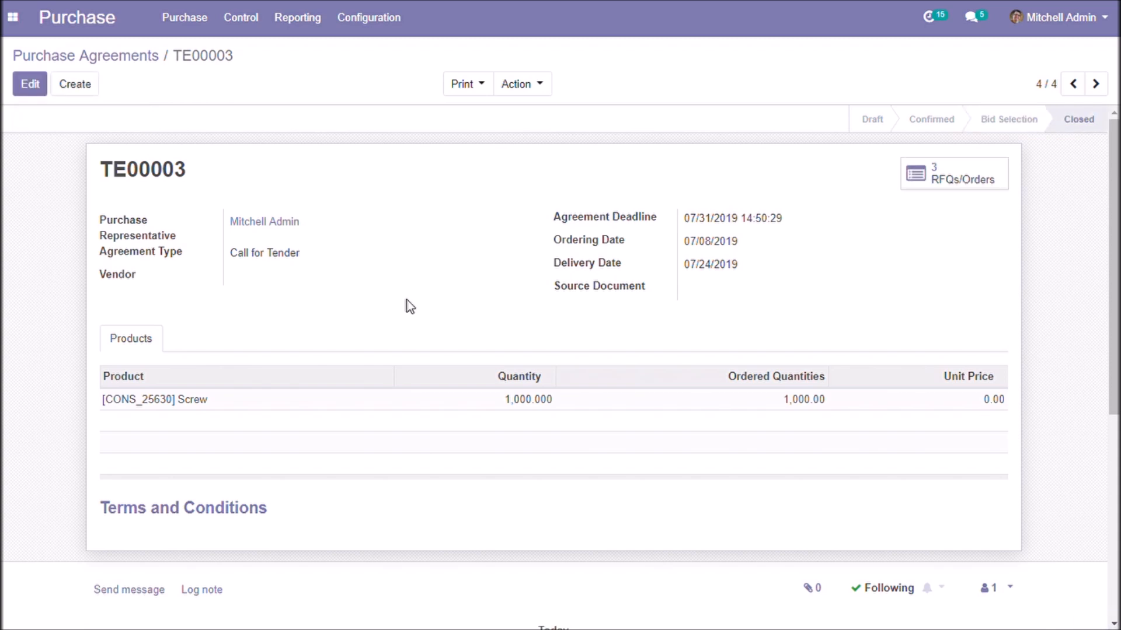